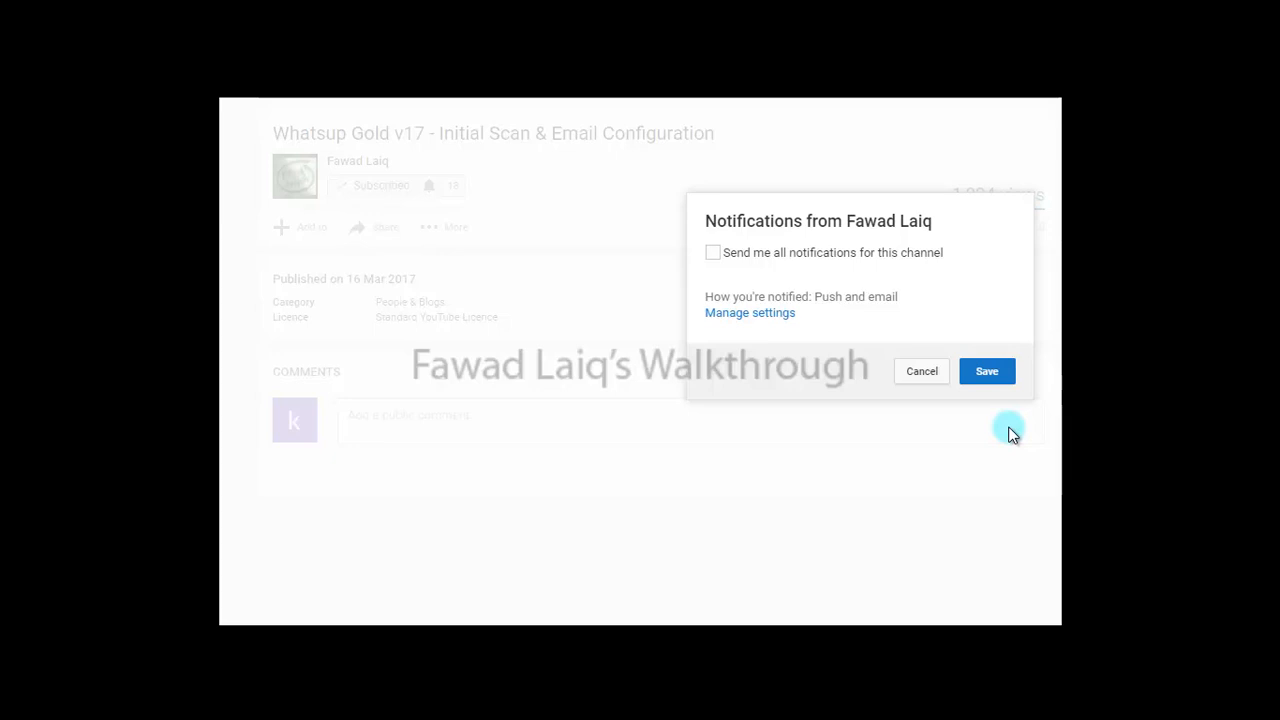
{"action": "mouse_move", "coordinate": [986, 371]}
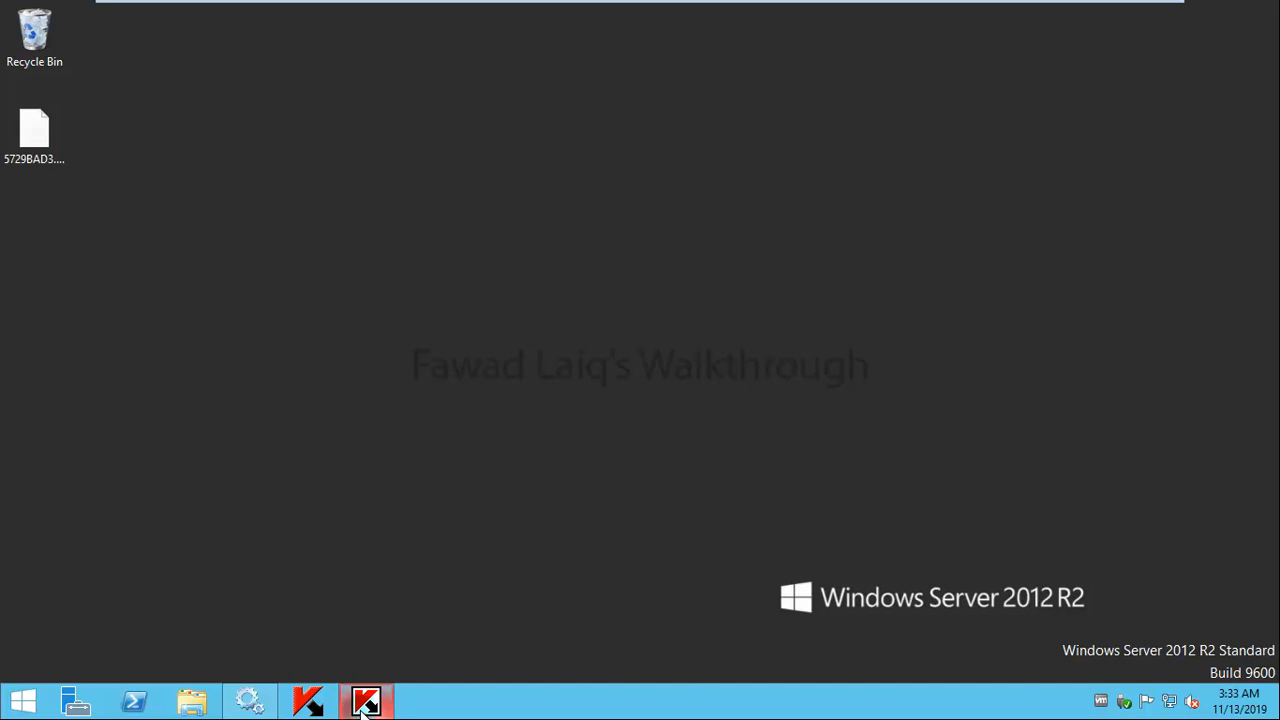
Step: Launch Kaspersky Security Center and list the managed computers, including APPSRV01
{"action": "left_click", "coordinate": [366, 700]}
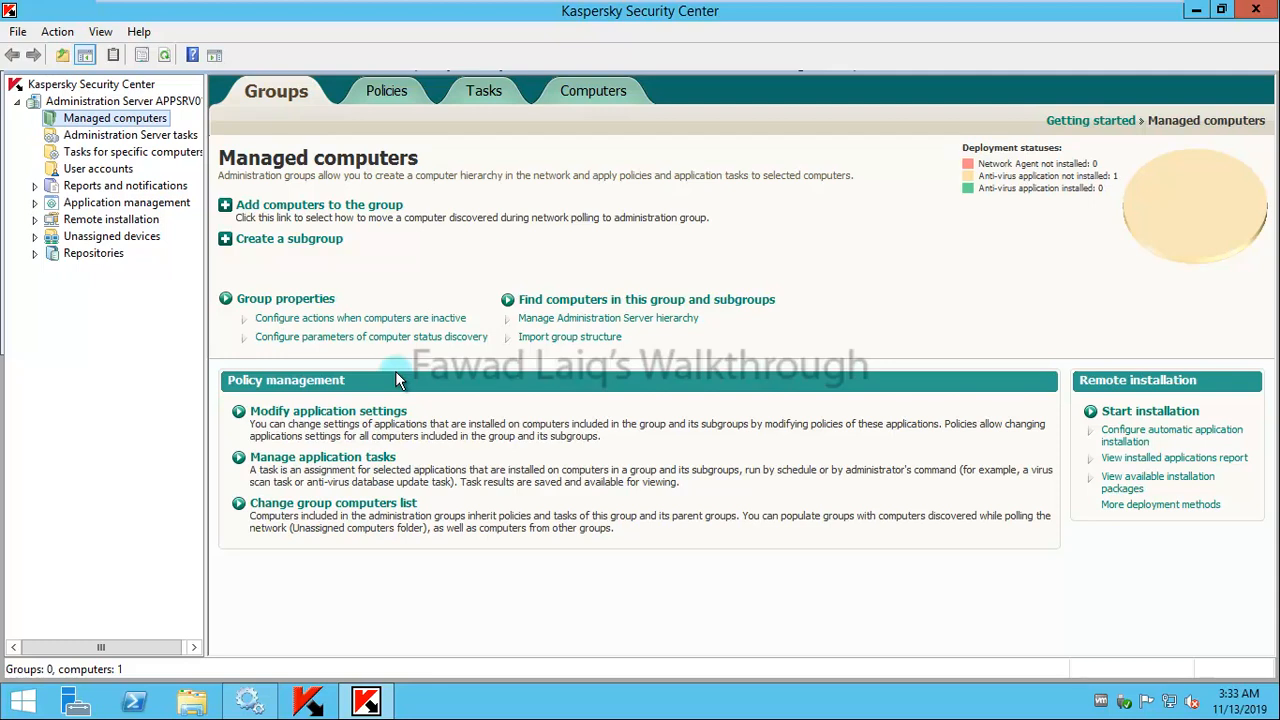
{"action": "mouse_move", "coordinate": [85, 212]}
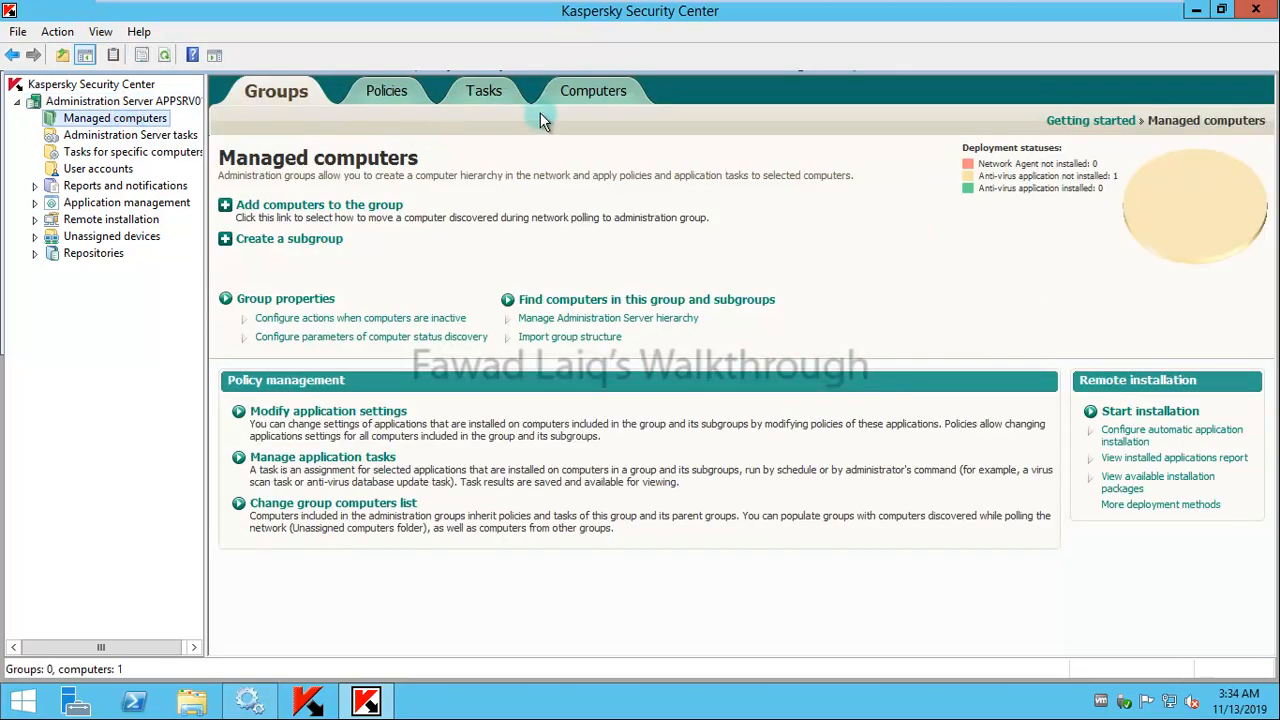
{"action": "left_click", "coordinate": [593, 90]}
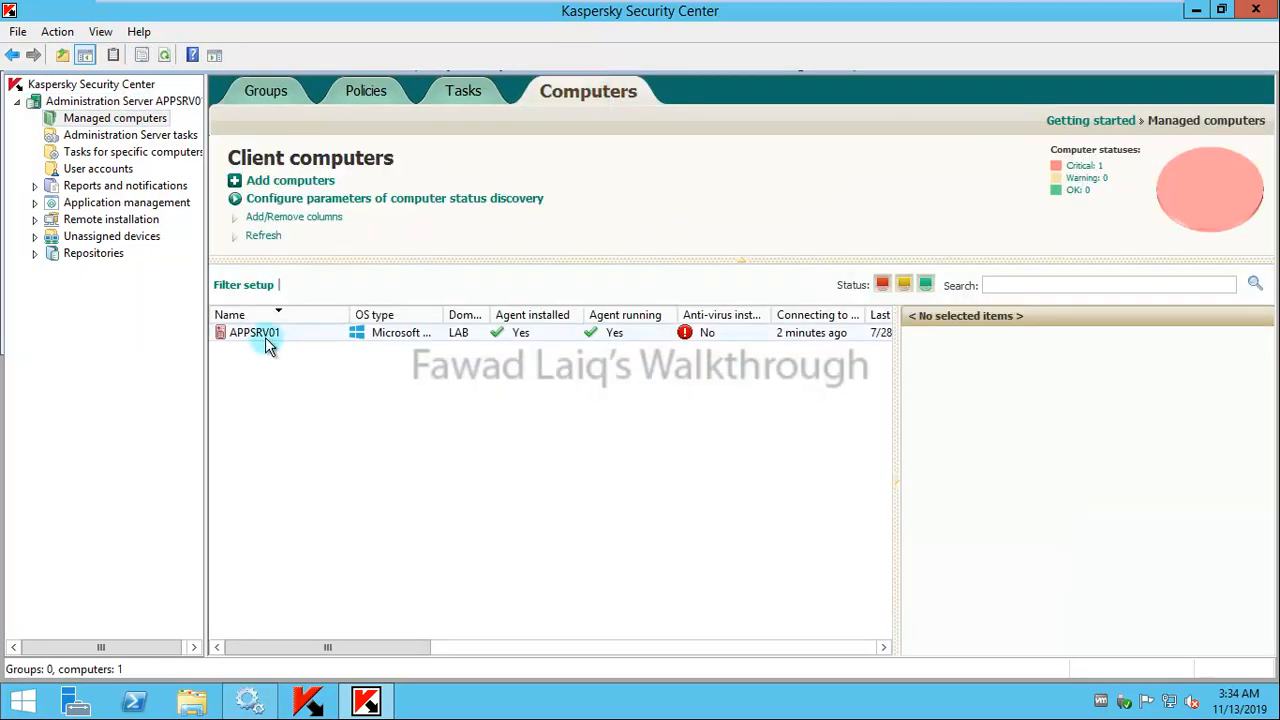
{"action": "mouse_move", "coordinate": [728, 408]}
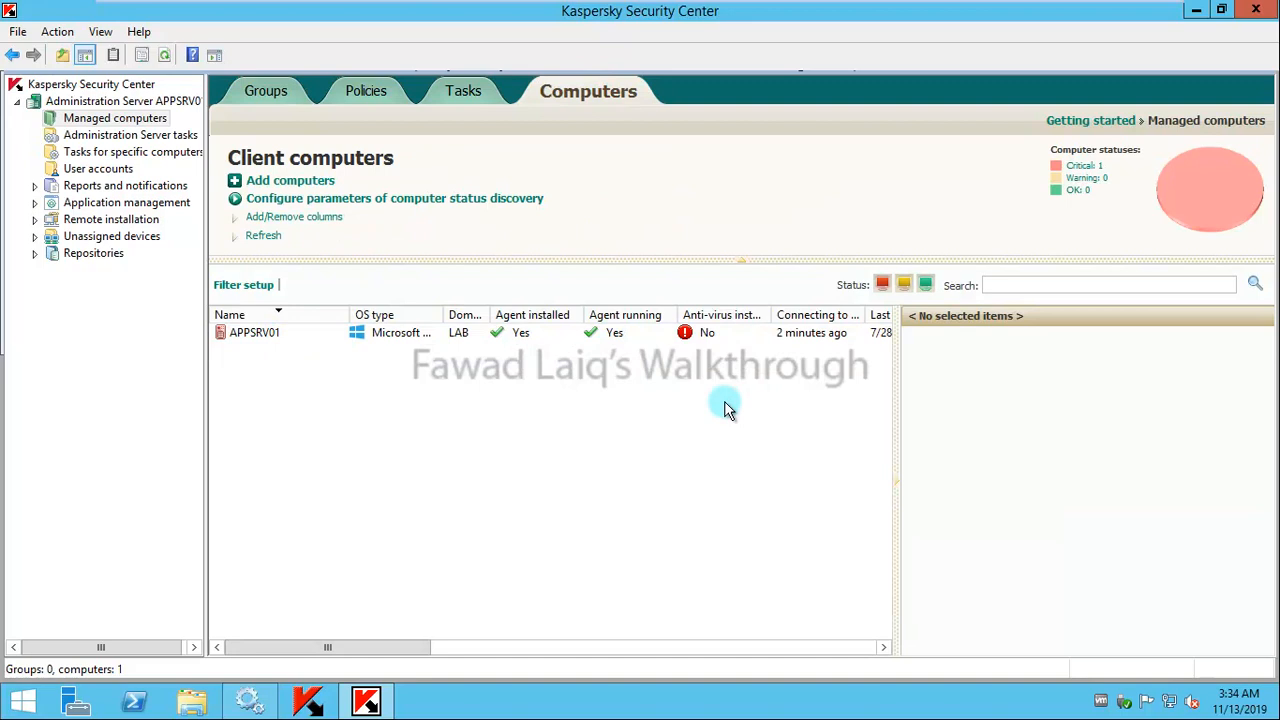
{"action": "mouse_move", "coordinate": [432, 436]}
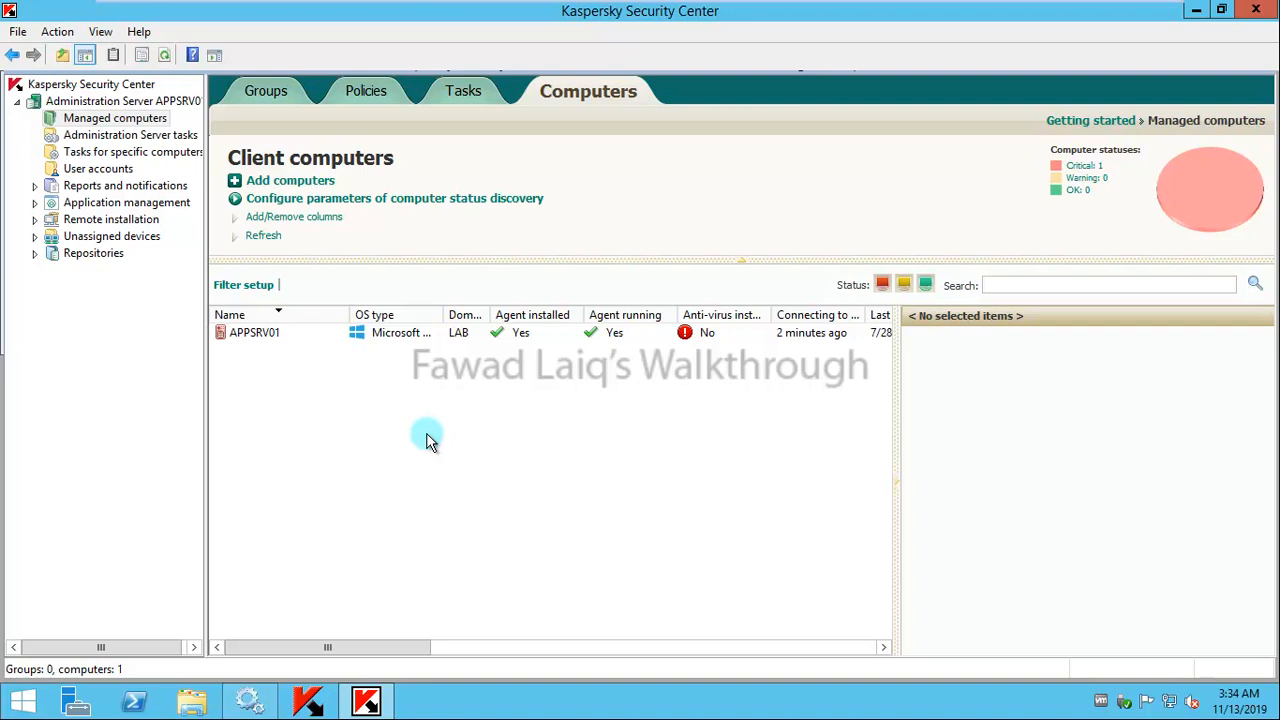
{"action": "mouse_move", "coordinate": [128, 348]}
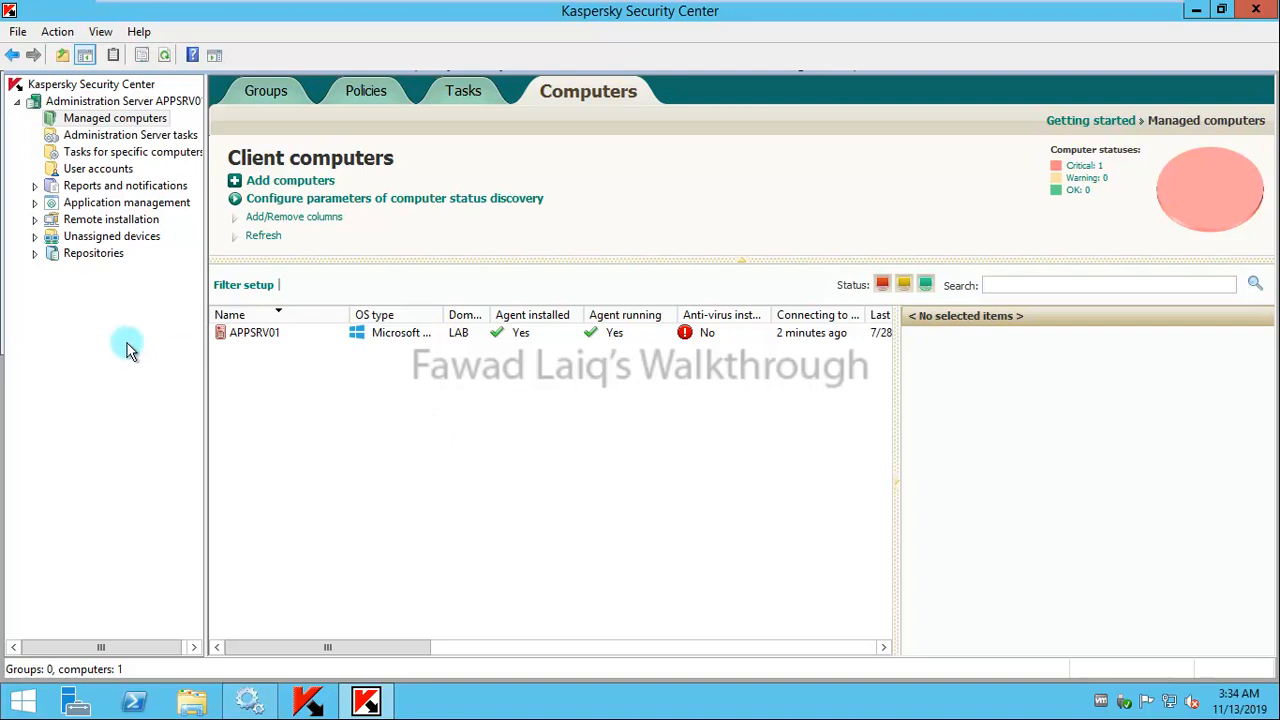
Step: Under Application management, open Kaspersky Lab licenses and start the Add Key Wizard
{"action": "left_click", "coordinate": [35, 202]}
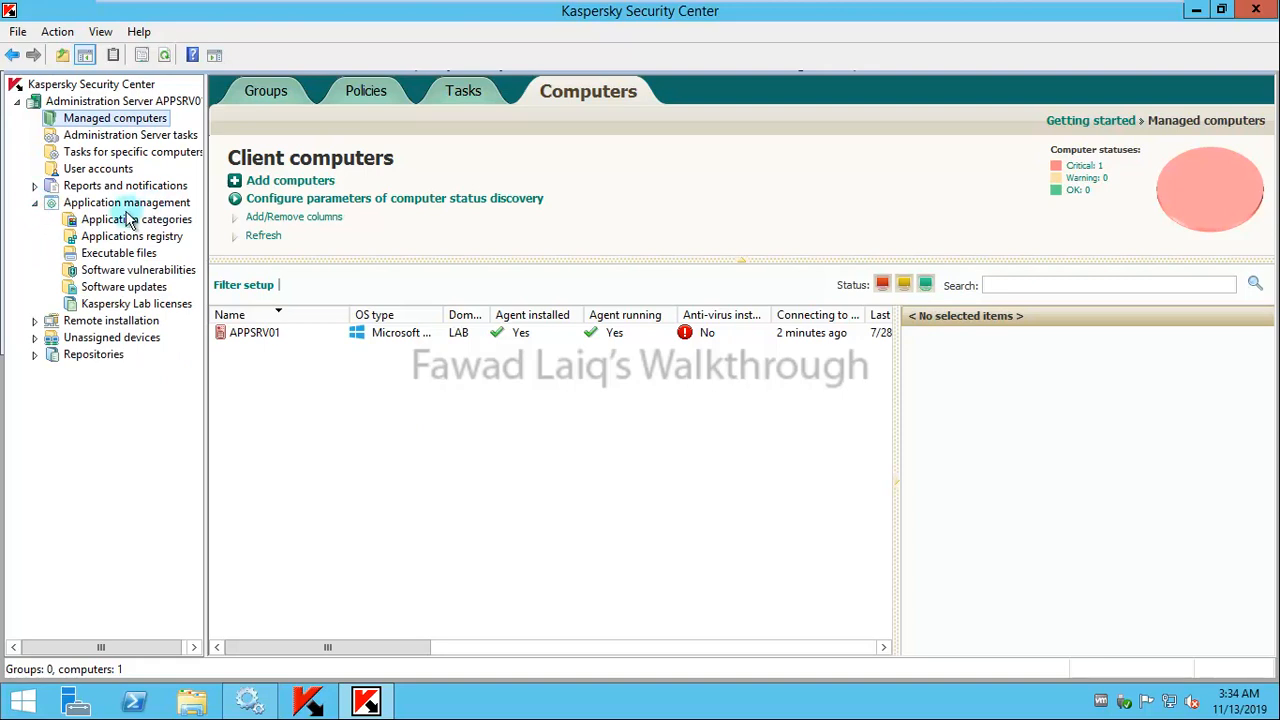
{"action": "left_click", "coordinate": [137, 303]}
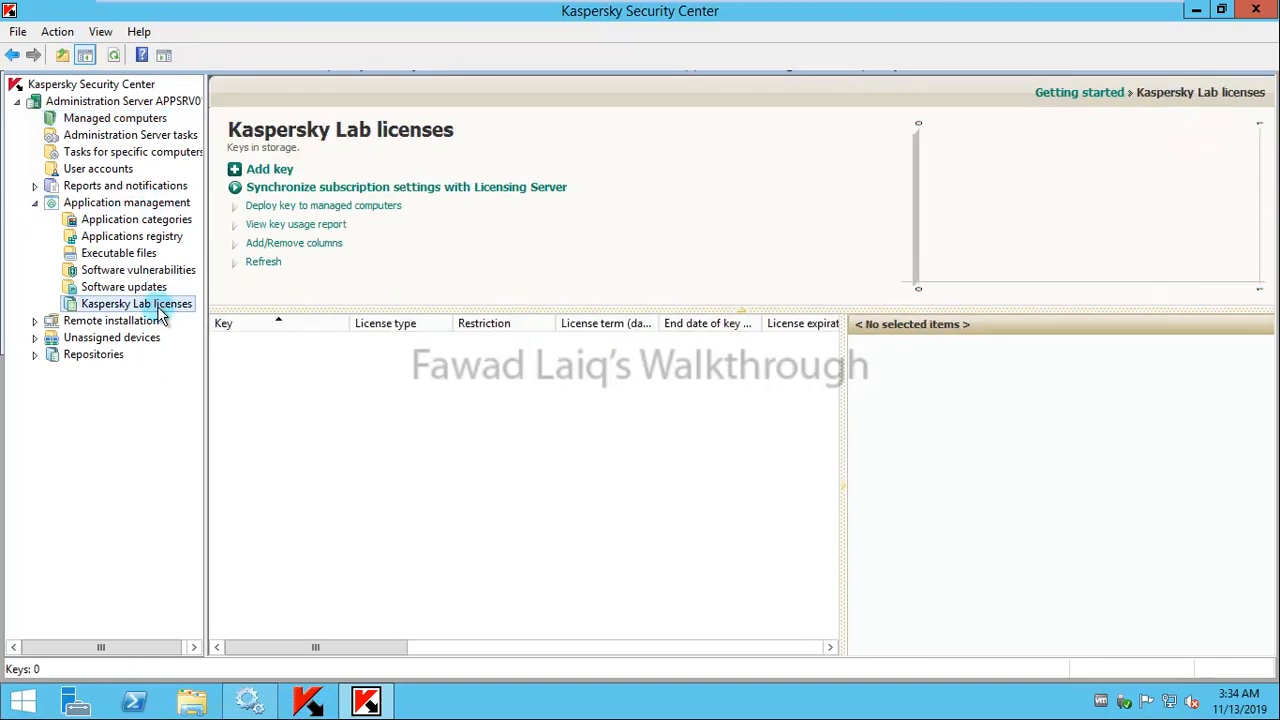
{"action": "mouse_move", "coordinate": [269, 169]}
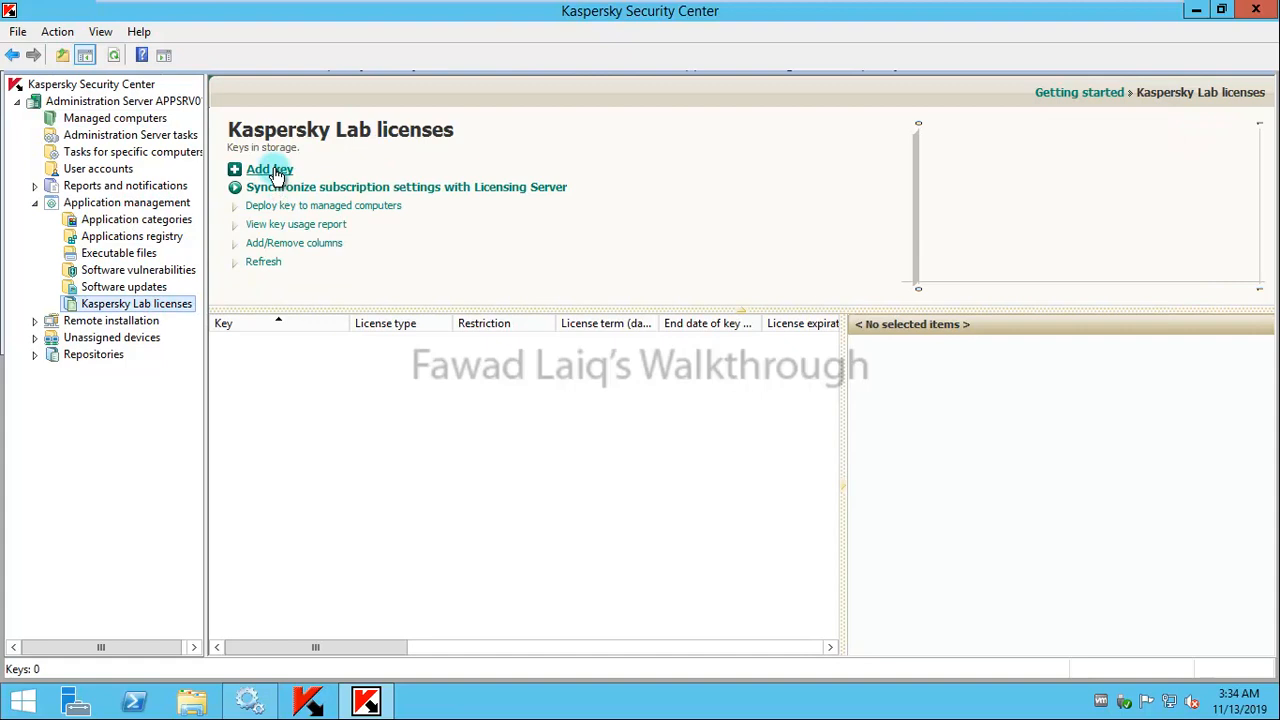
{"action": "left_click", "coordinate": [269, 169]}
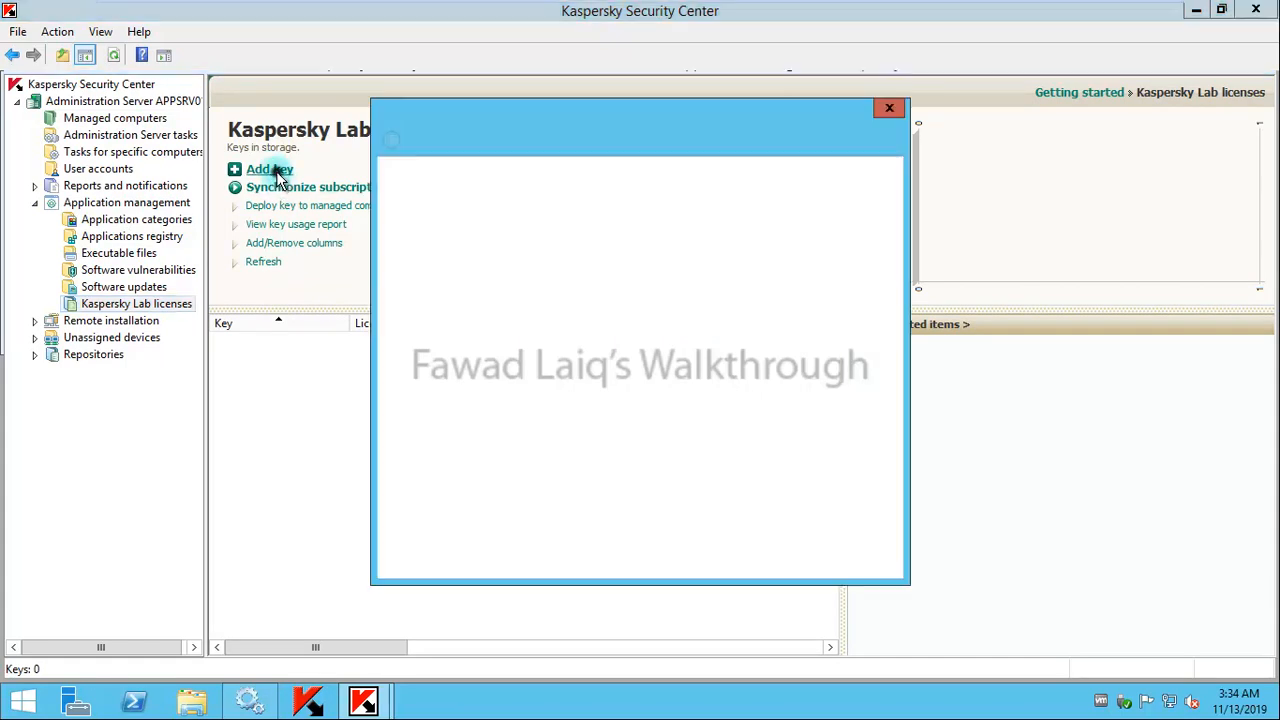
{"action": "left_click", "coordinate": [269, 168]}
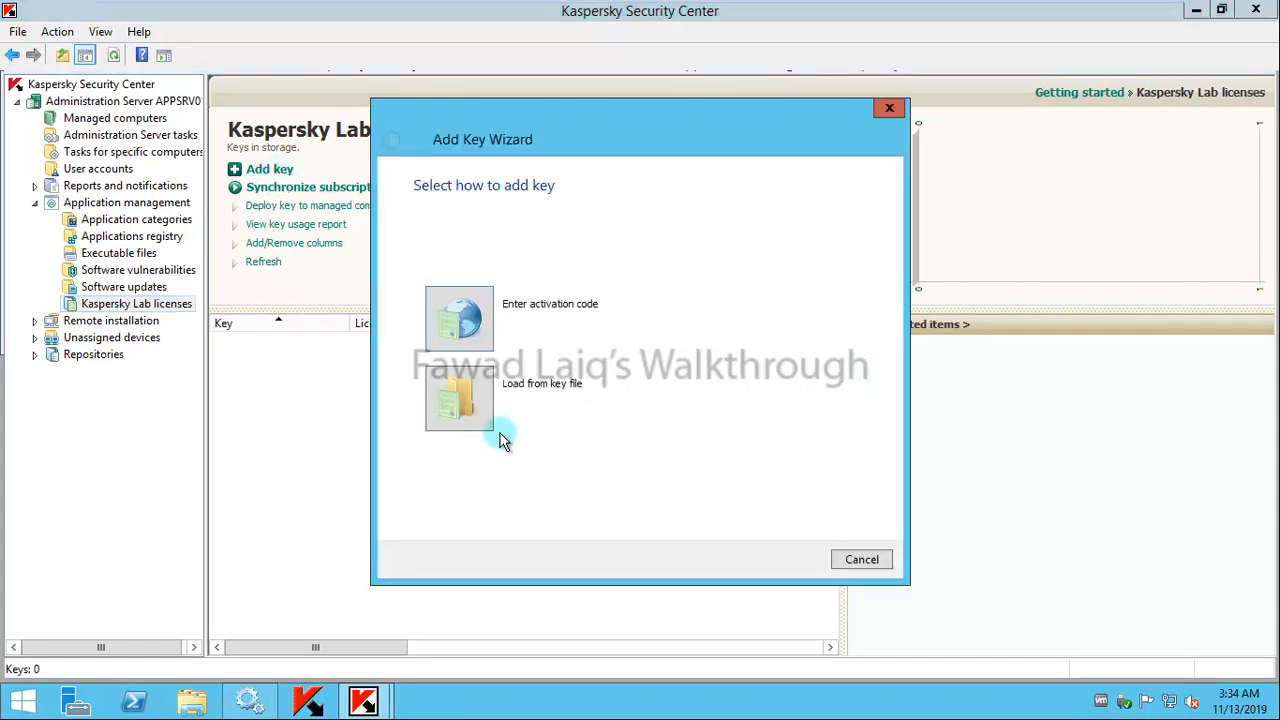
{"action": "mouse_move", "coordinate": [700, 345]}
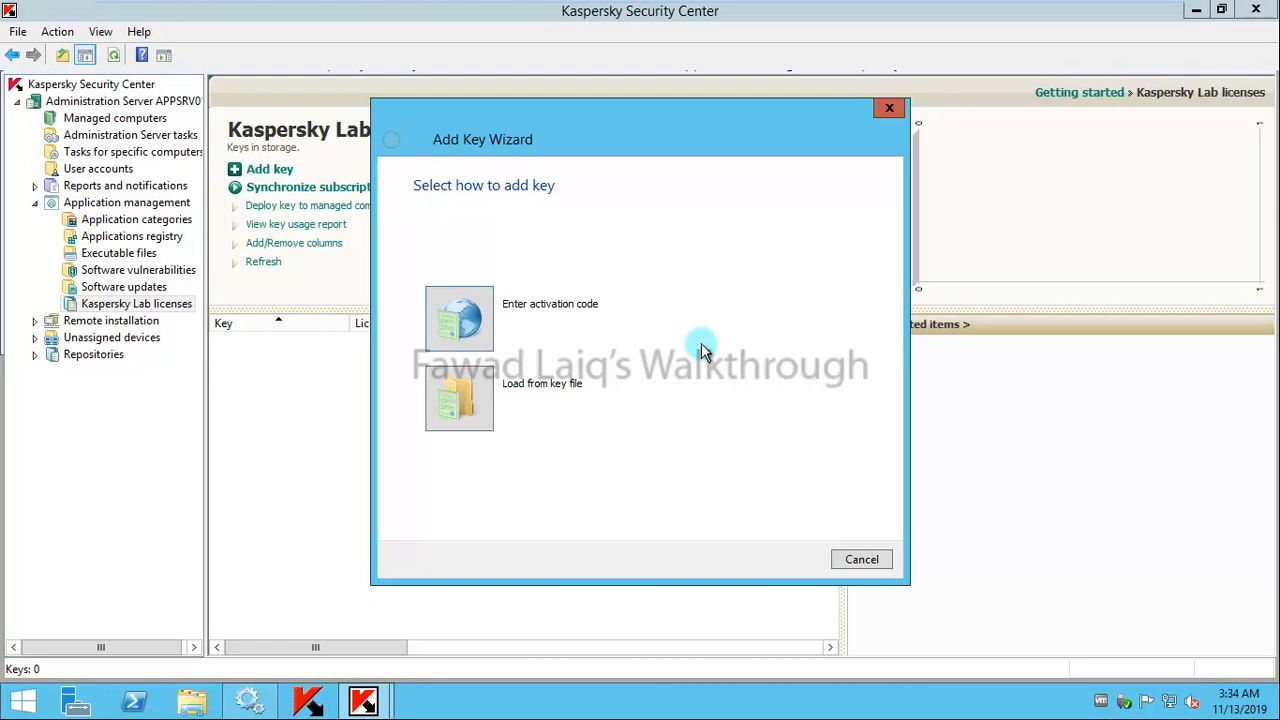
{"action": "mouse_move", "coordinate": [540, 330]}
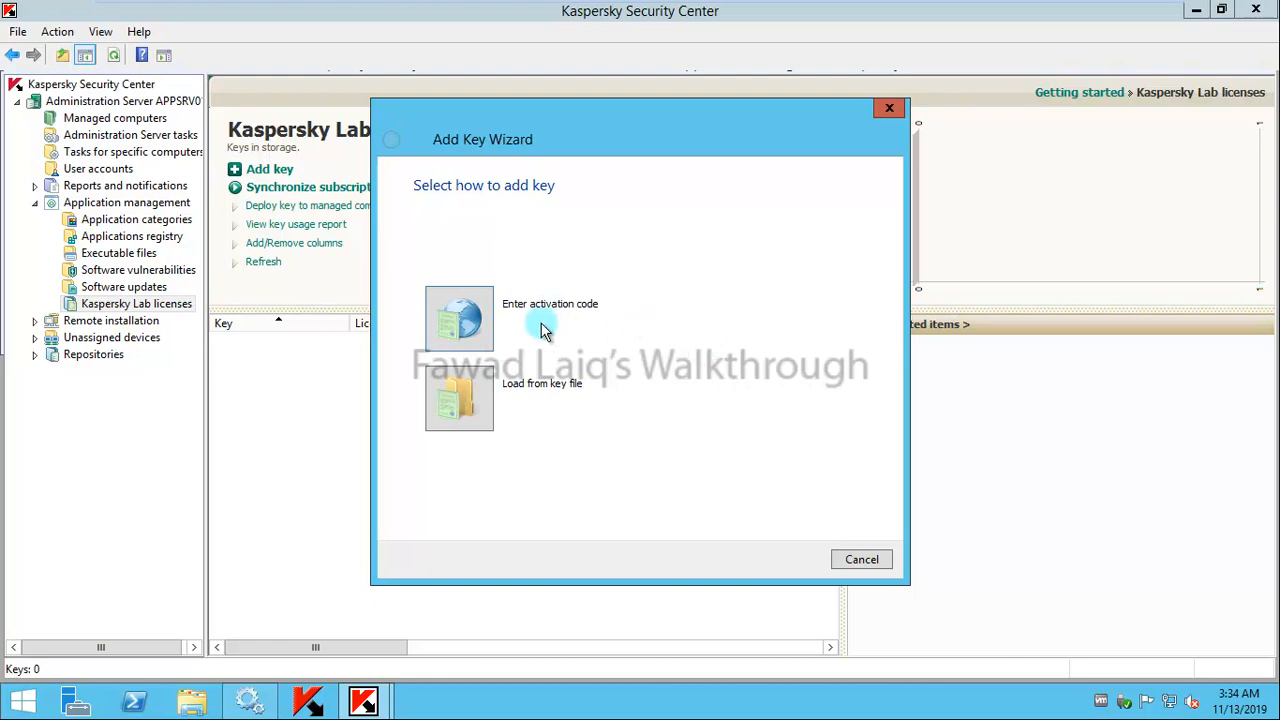
{"action": "mouse_move", "coordinate": [517, 418]}
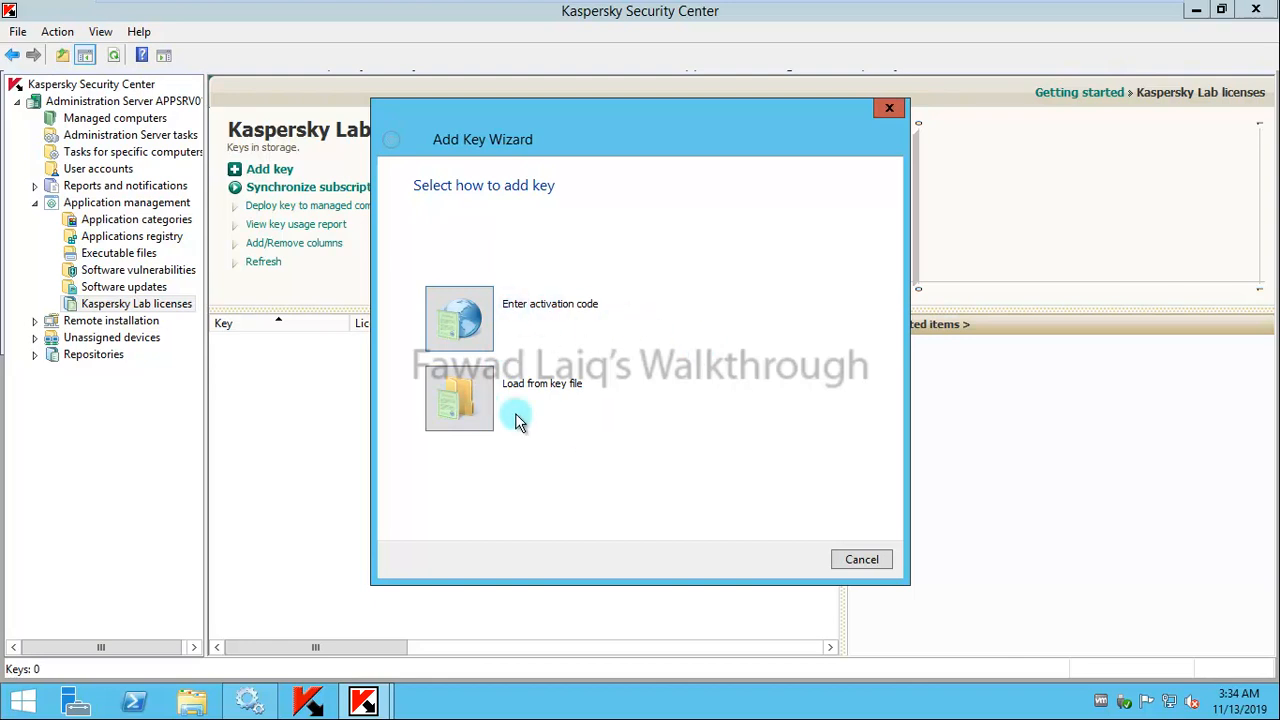
{"action": "mouse_move", "coordinate": [490, 480]}
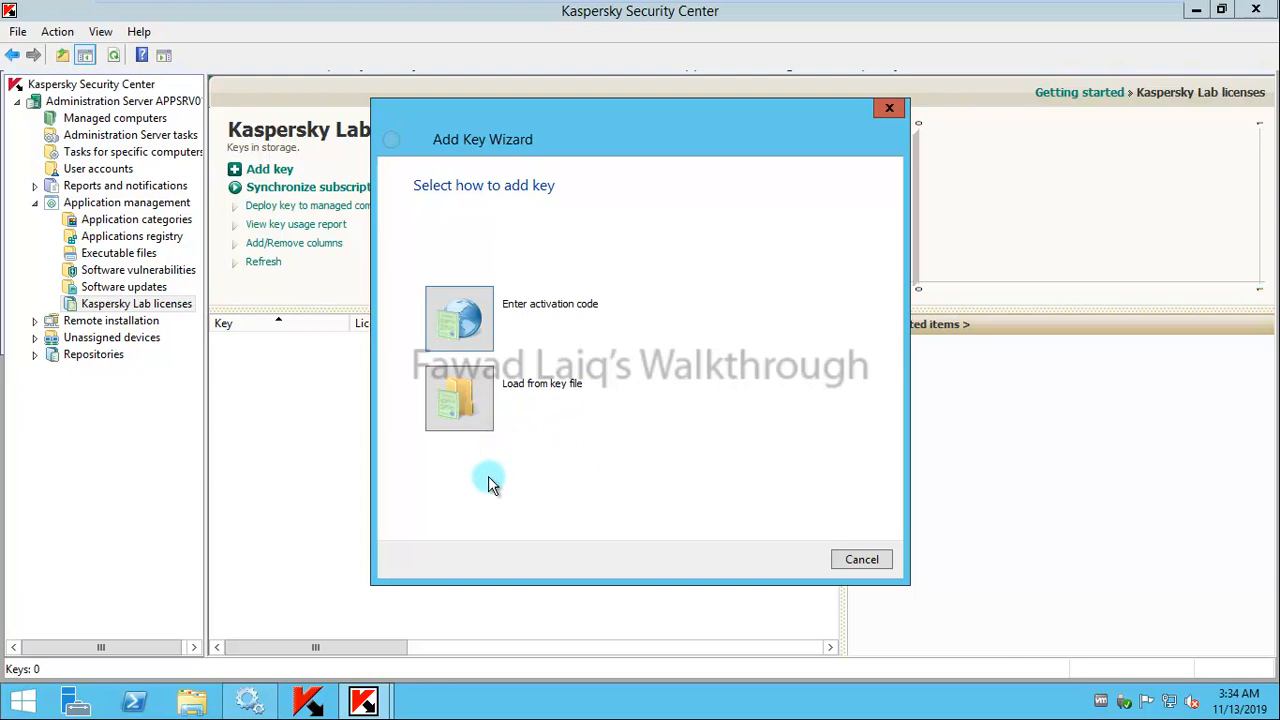
Step: Add key file 5729BAD3.key with automatic deployment to managed computers enabled
{"action": "left_click", "coordinate": [459, 398]}
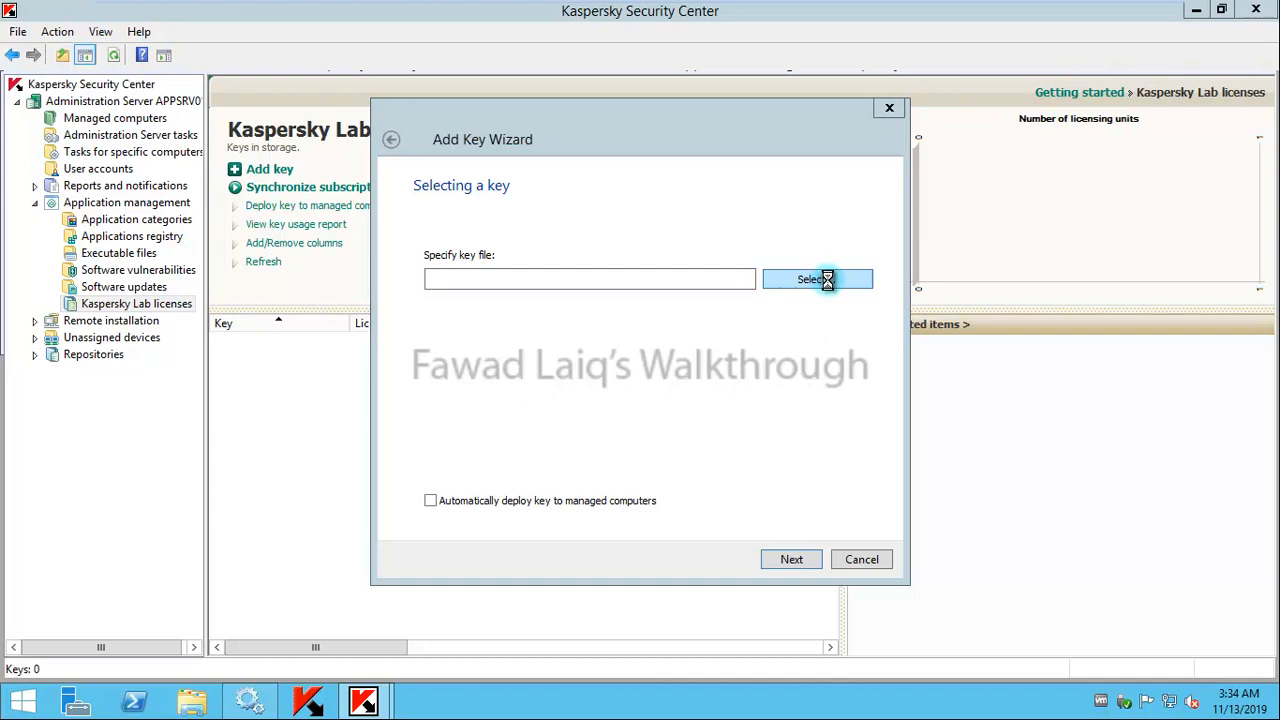
{"action": "left_click", "coordinate": [811, 279]}
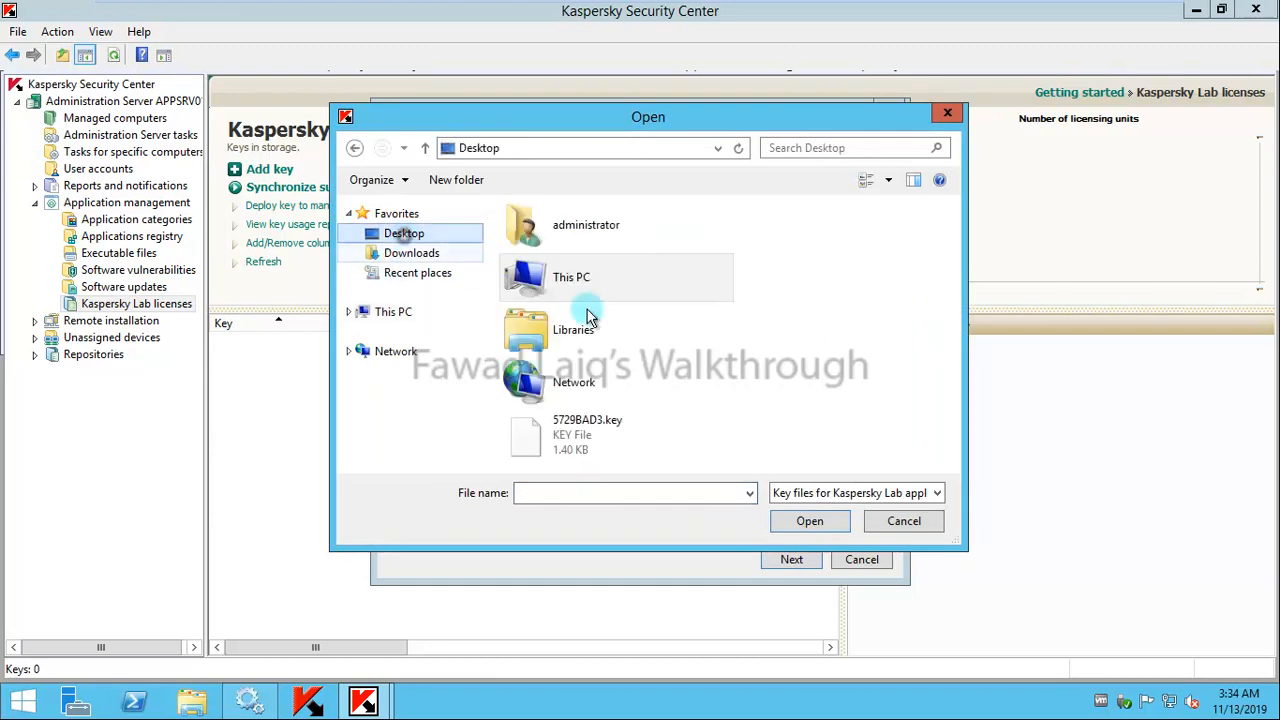
{"action": "left_click", "coordinate": [587, 434]}
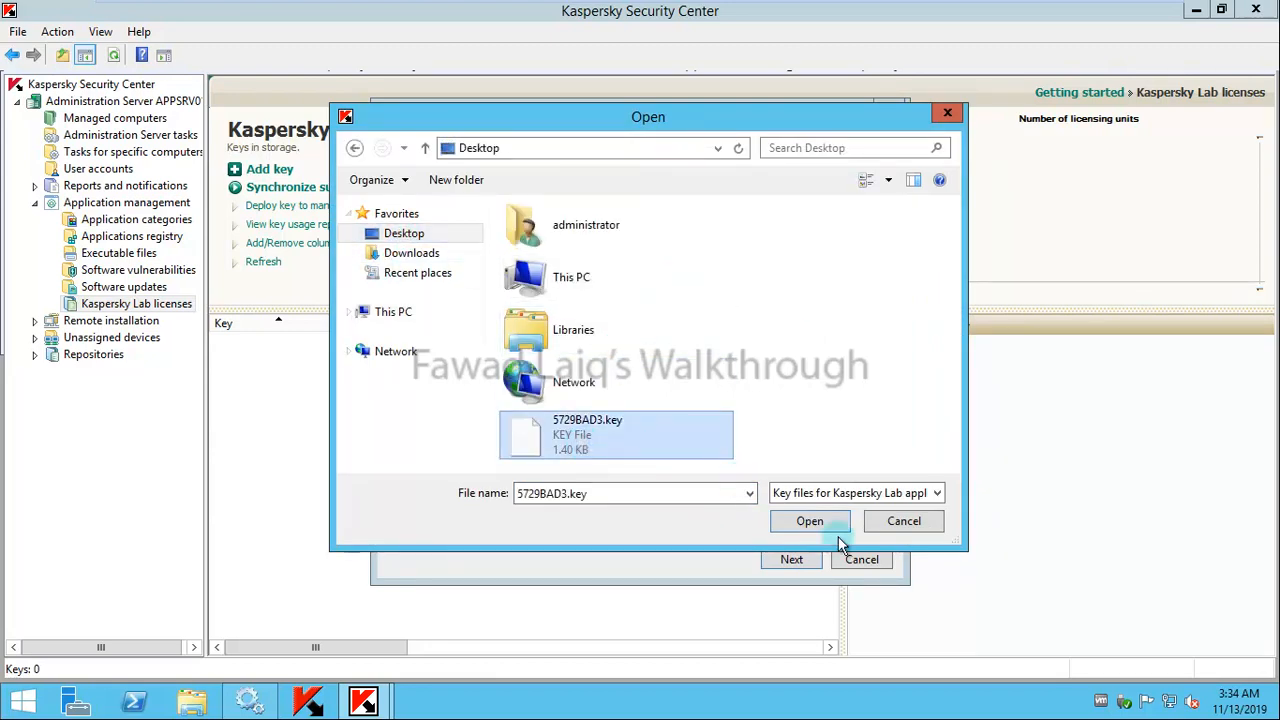
{"action": "left_click", "coordinate": [809, 520]}
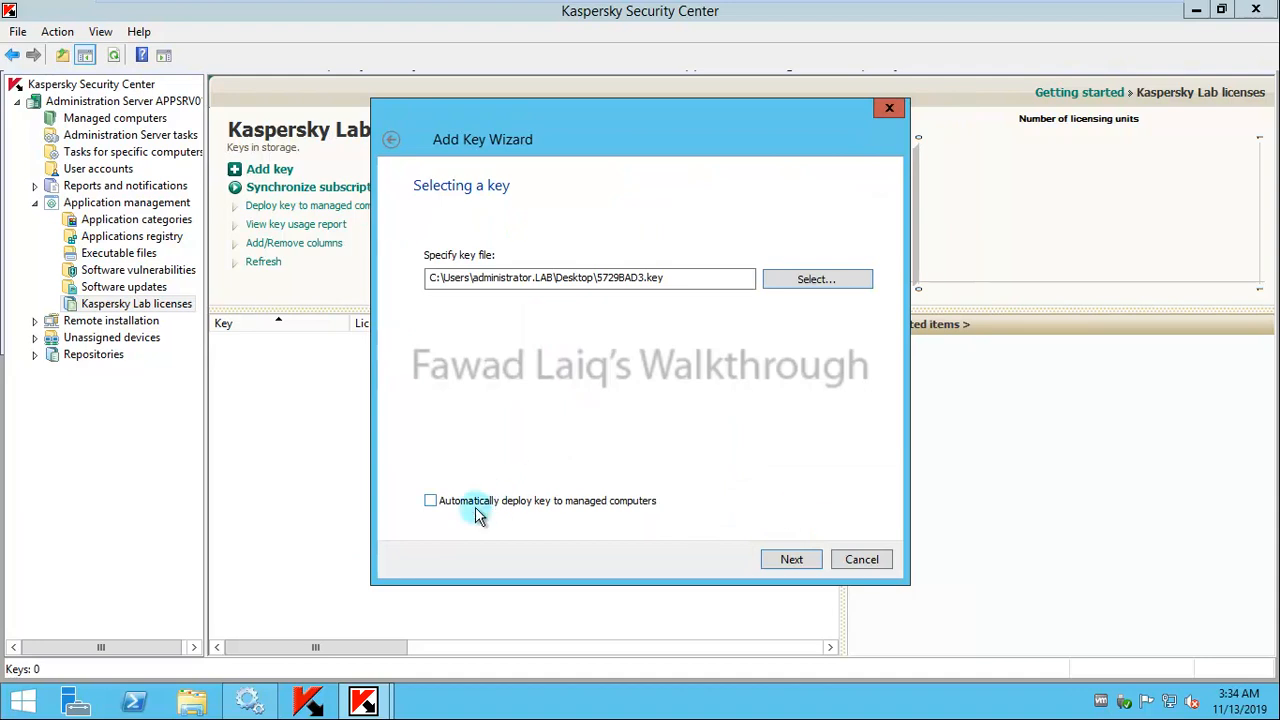
{"action": "mouse_move", "coordinate": [430, 502]}
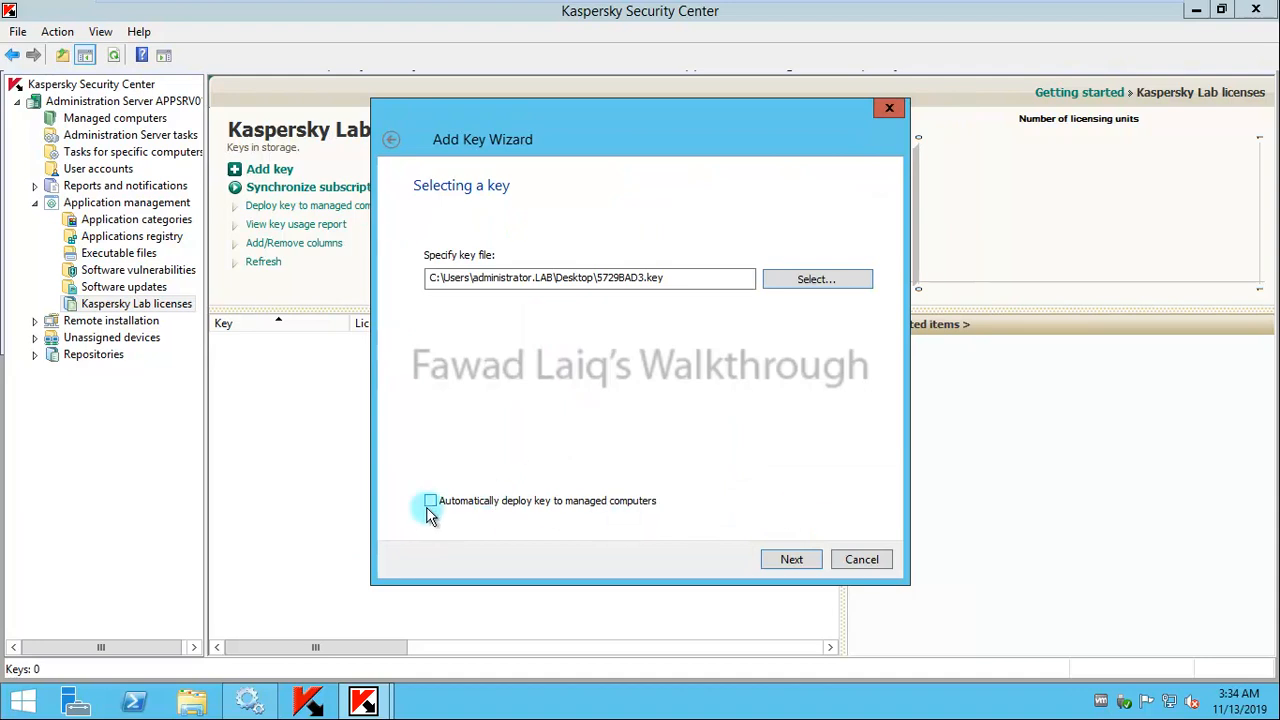
{"action": "mouse_move", "coordinate": [640, 520]}
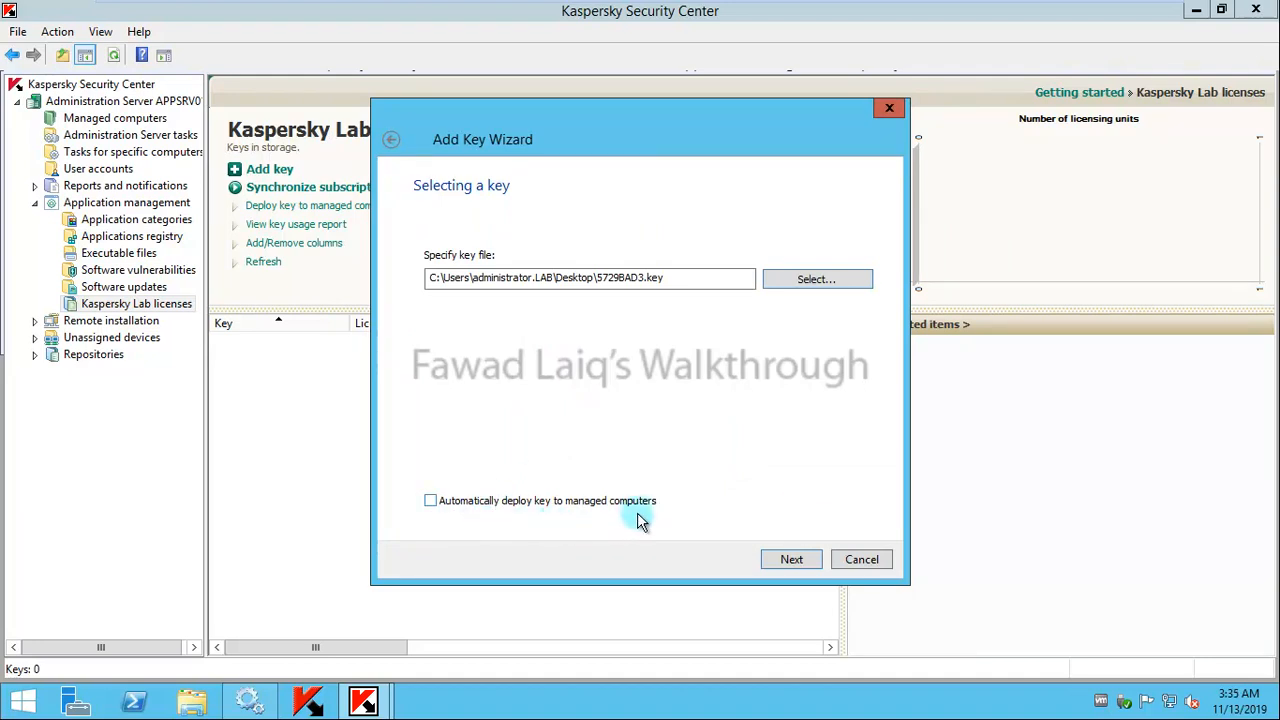
{"action": "left_click", "coordinate": [430, 500]}
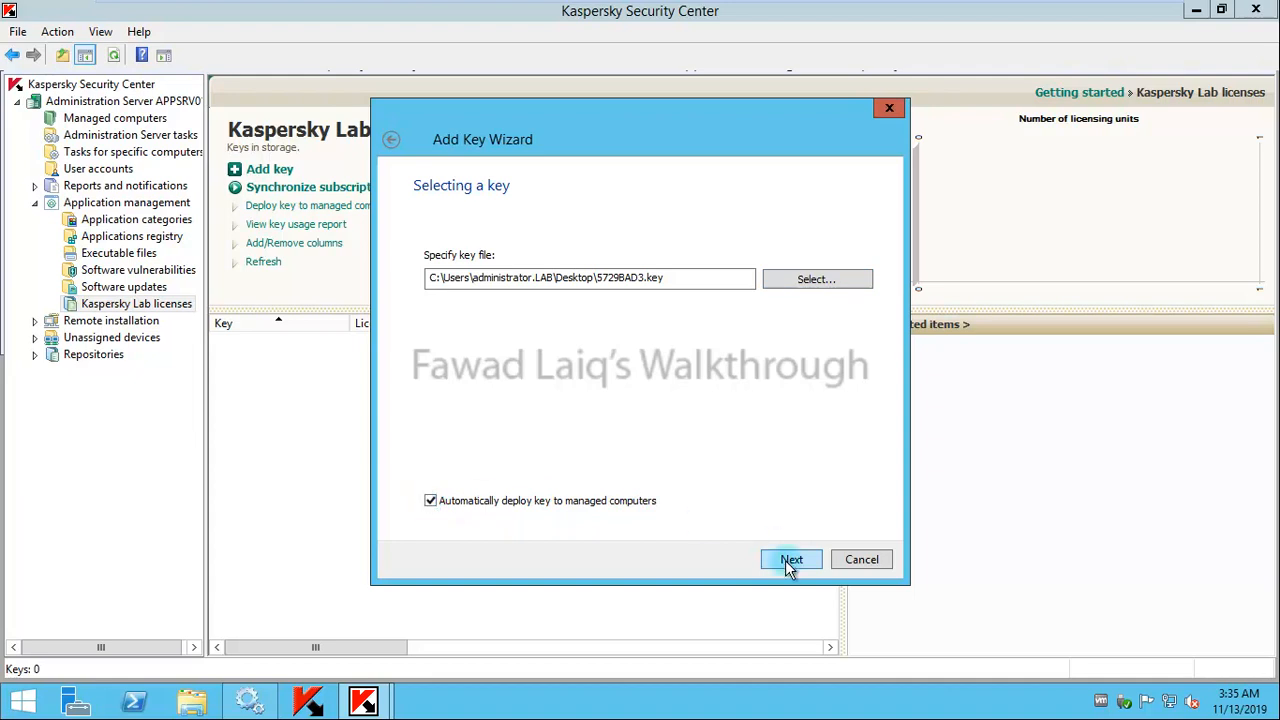
{"action": "left_click", "coordinate": [791, 559]}
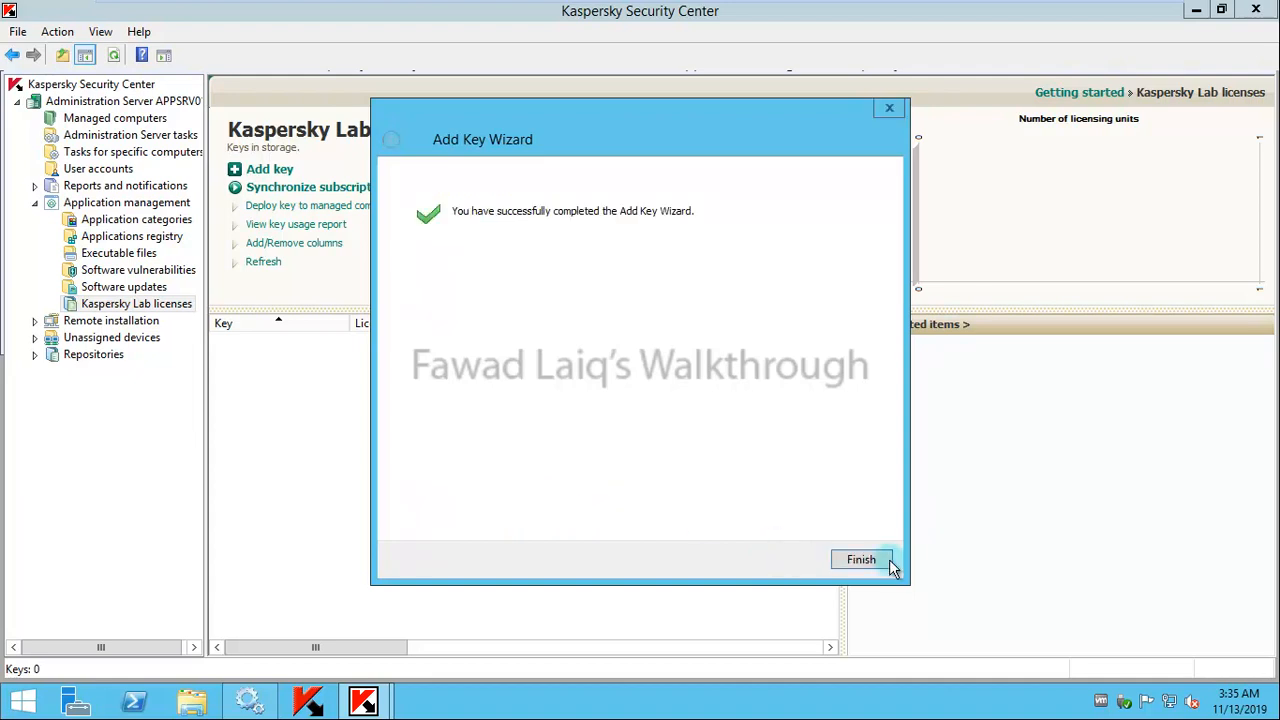
Step: Close the wizard and view the new 25-computer commercial key's details
{"action": "left_click", "coordinate": [860, 559]}
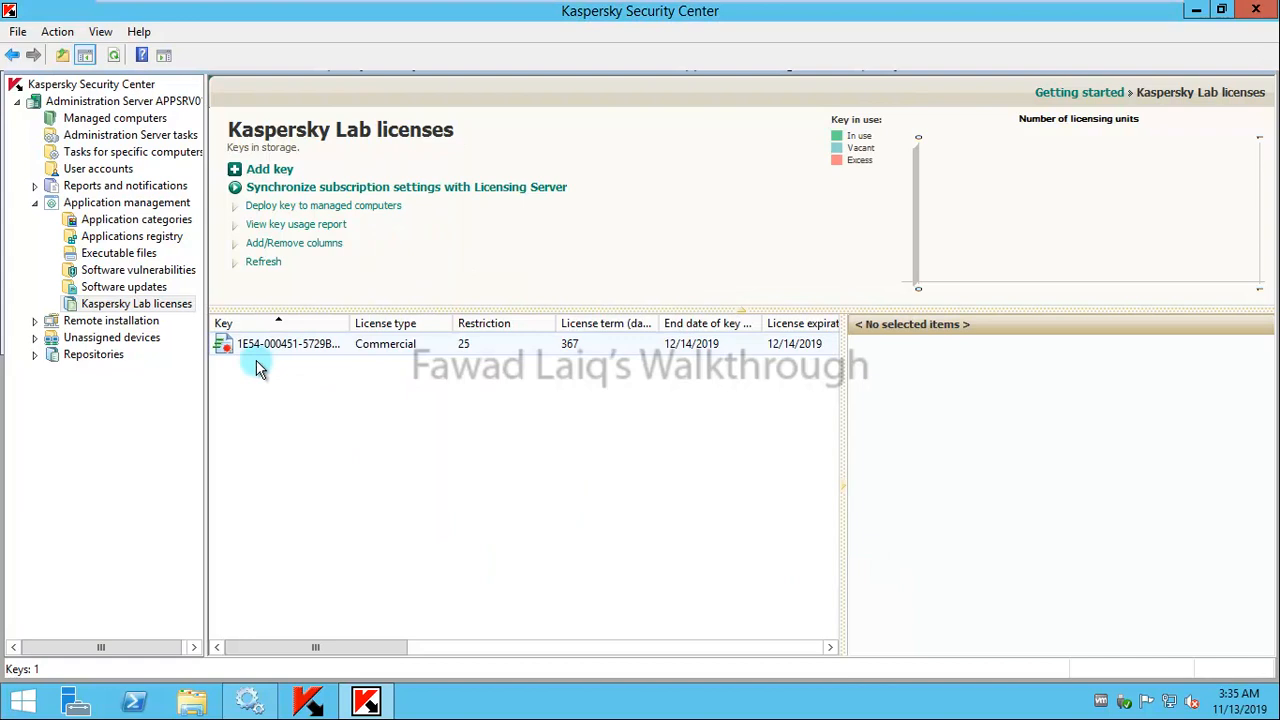
{"action": "mouse_move", "coordinate": [640, 468]}
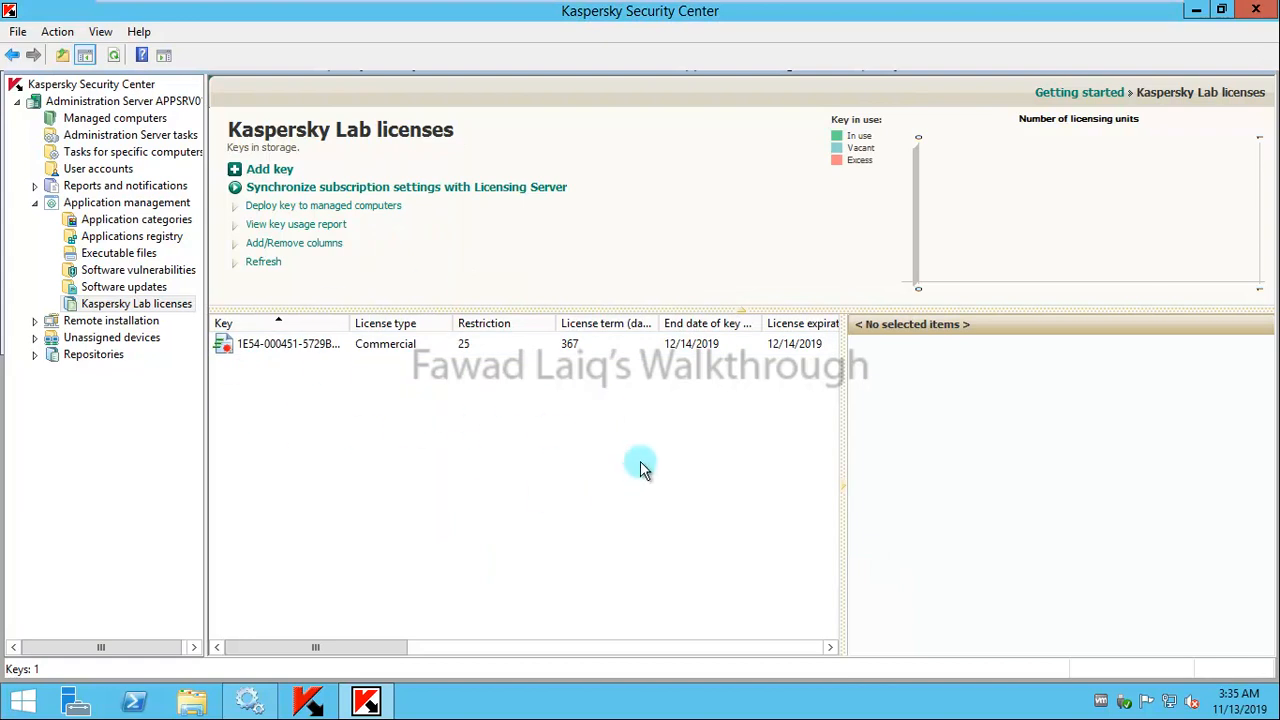
{"action": "mouse_move", "coordinate": [645, 385]}
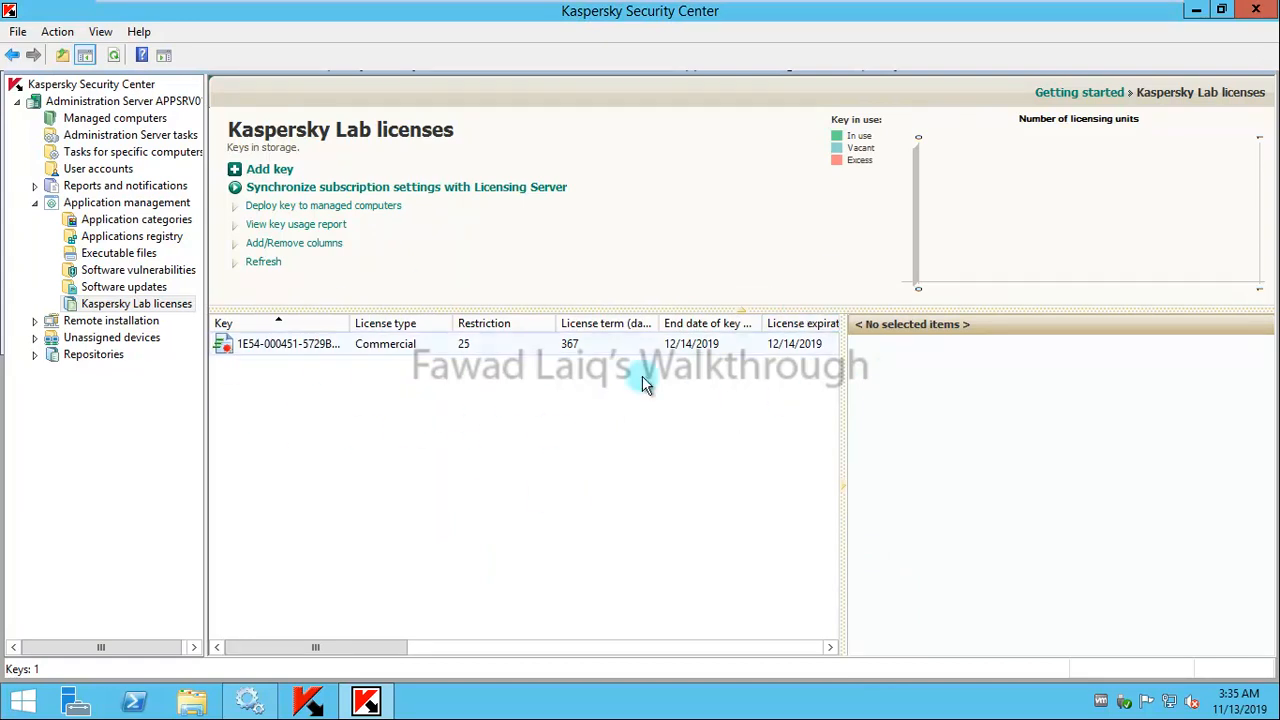
{"action": "mouse_move", "coordinate": [595, 430]}
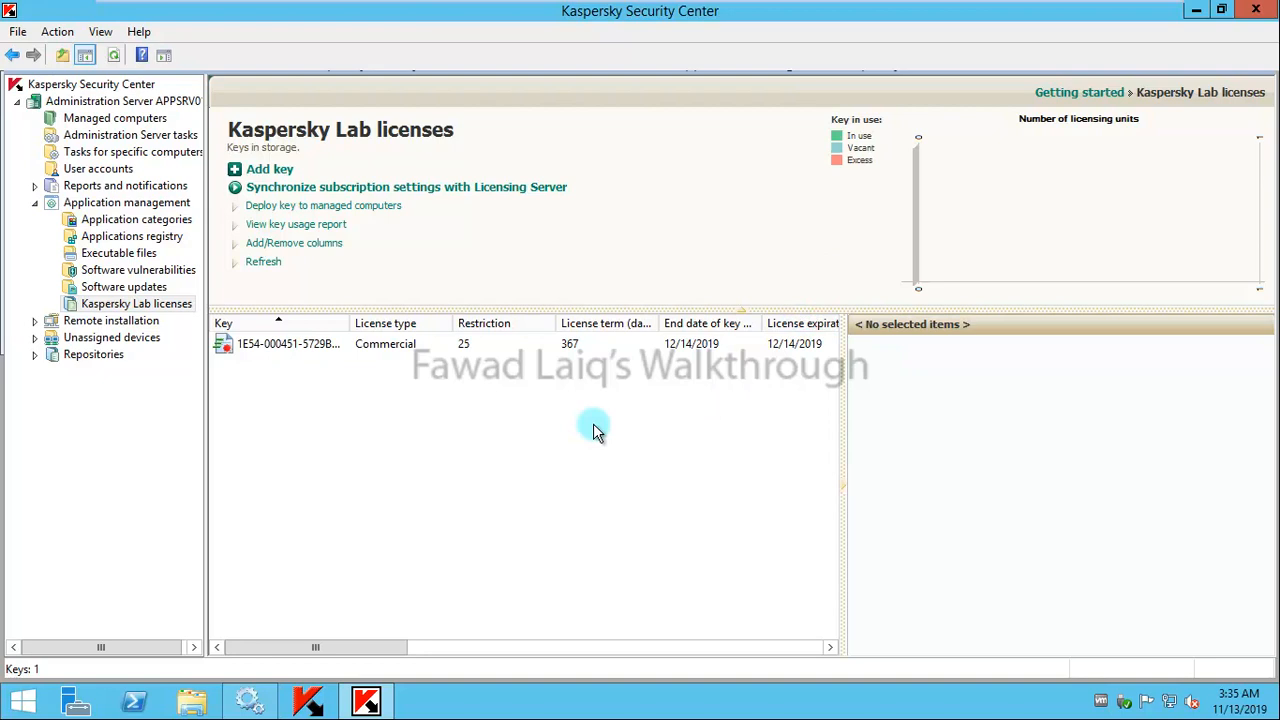
{"action": "mouse_move", "coordinate": [305, 417]}
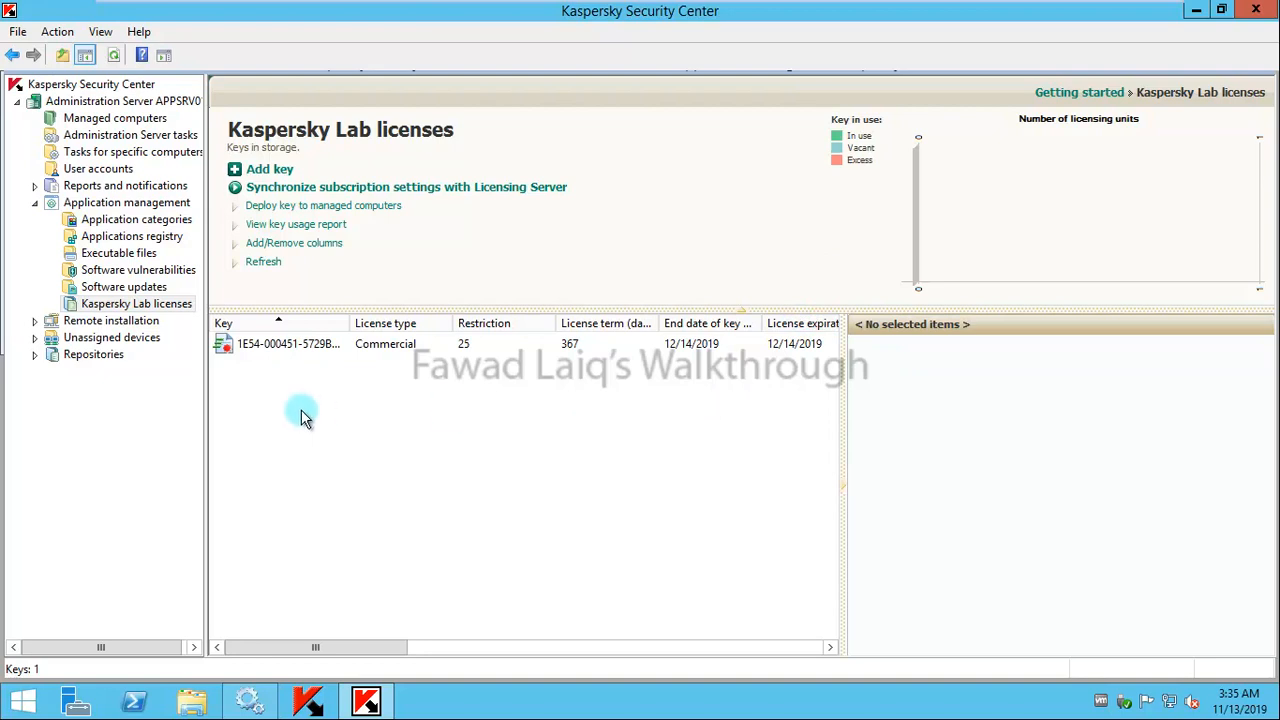
{"action": "mouse_move", "coordinate": [288, 298]}
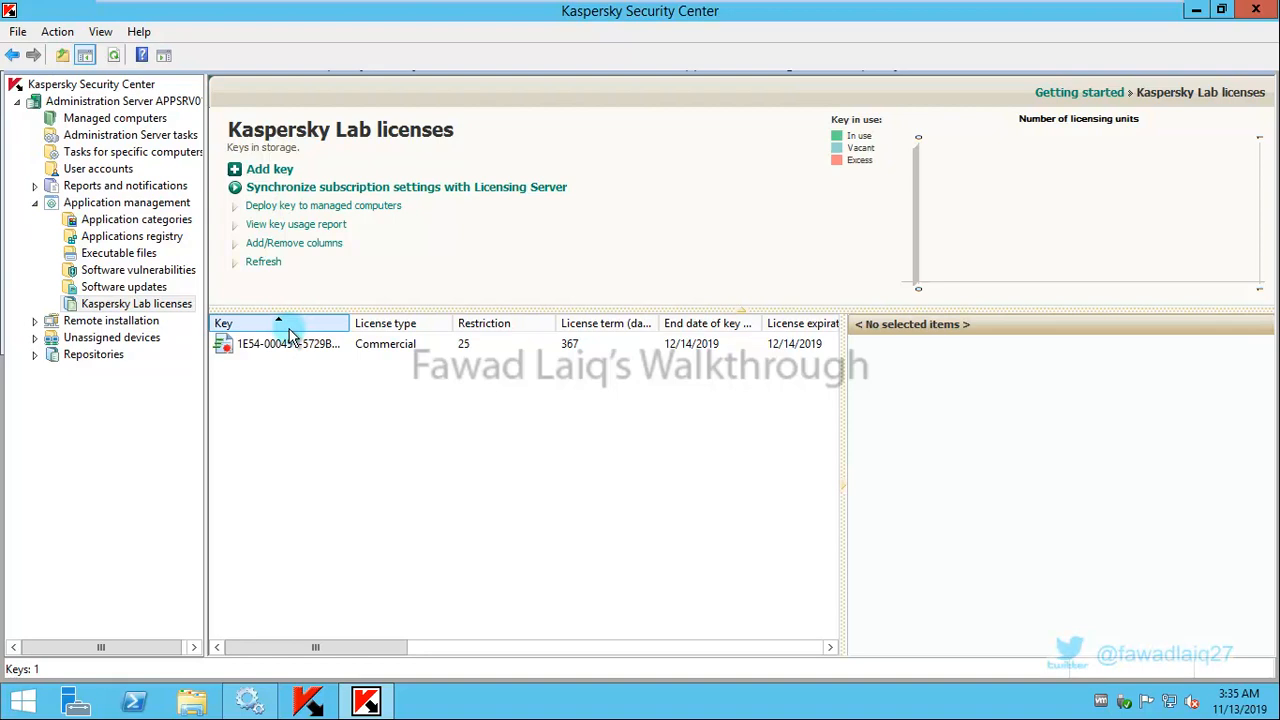
{"action": "left_click", "coordinate": [290, 343]}
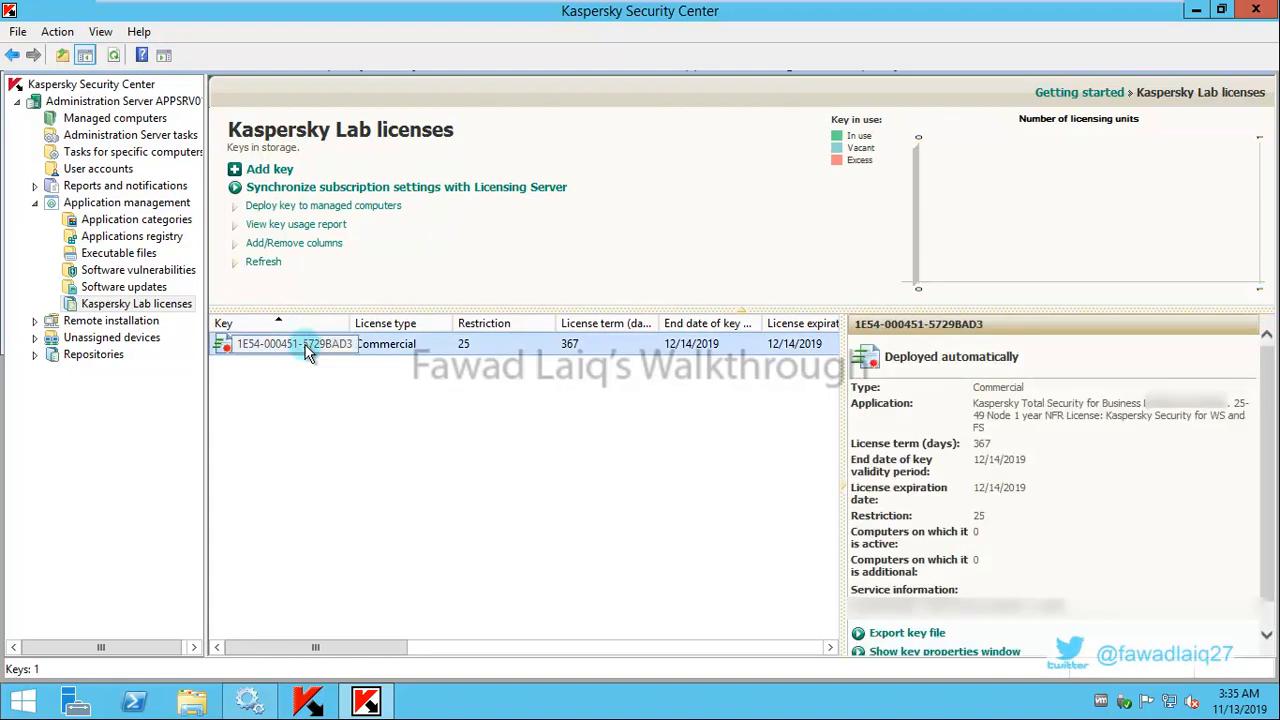
{"action": "mouse_move", "coordinate": [315, 400]}
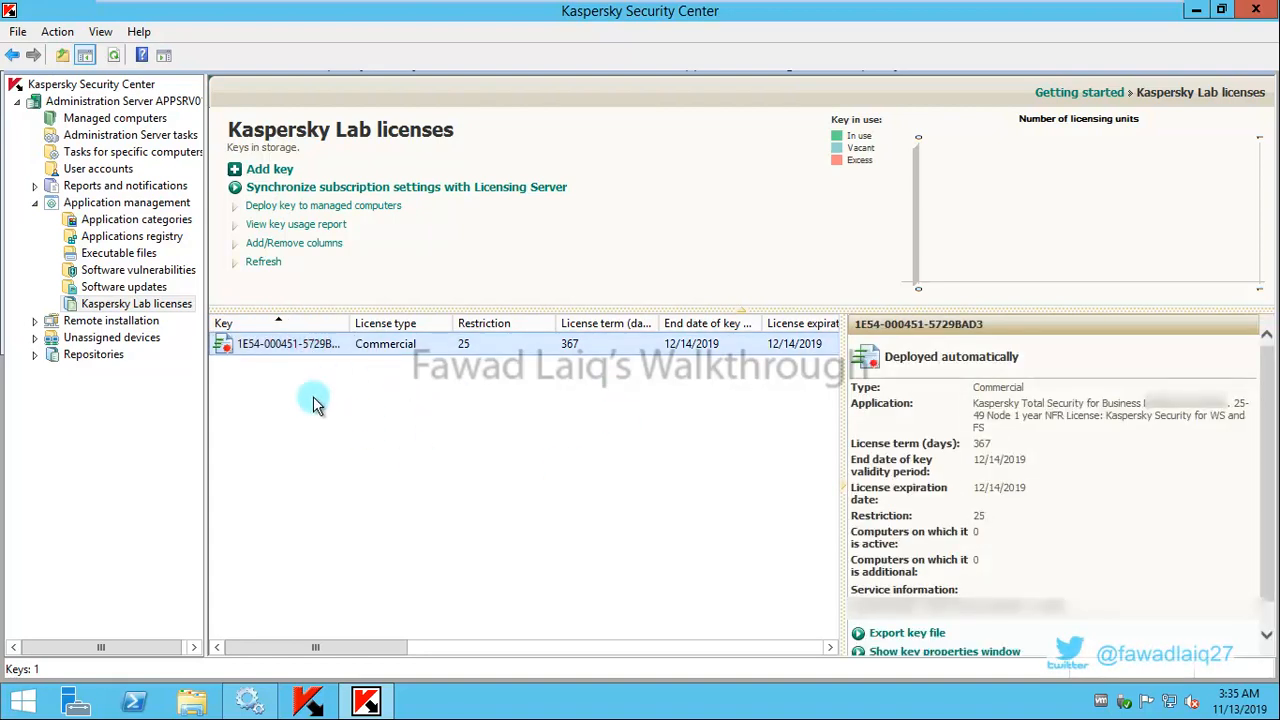
{"action": "mouse_move", "coordinate": [333, 376]}
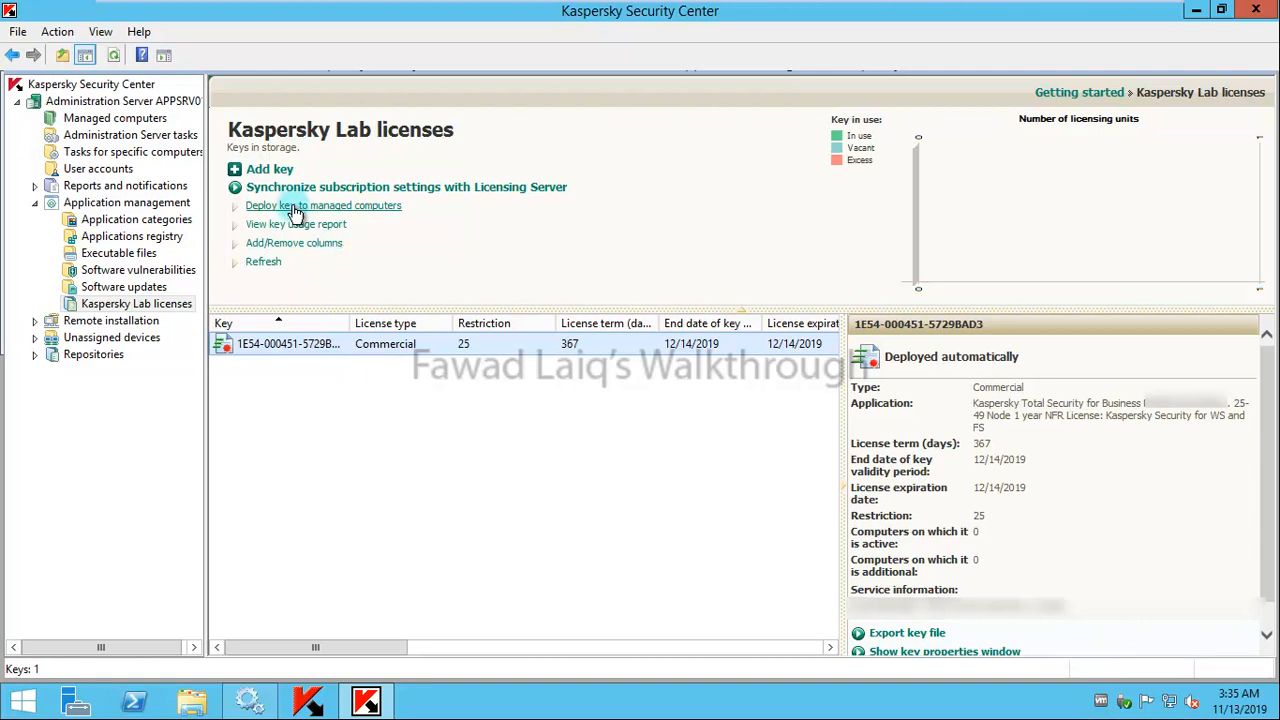
Step: Start deploying the key with the default task name 'Activate application'
{"action": "left_click", "coordinate": [323, 205]}
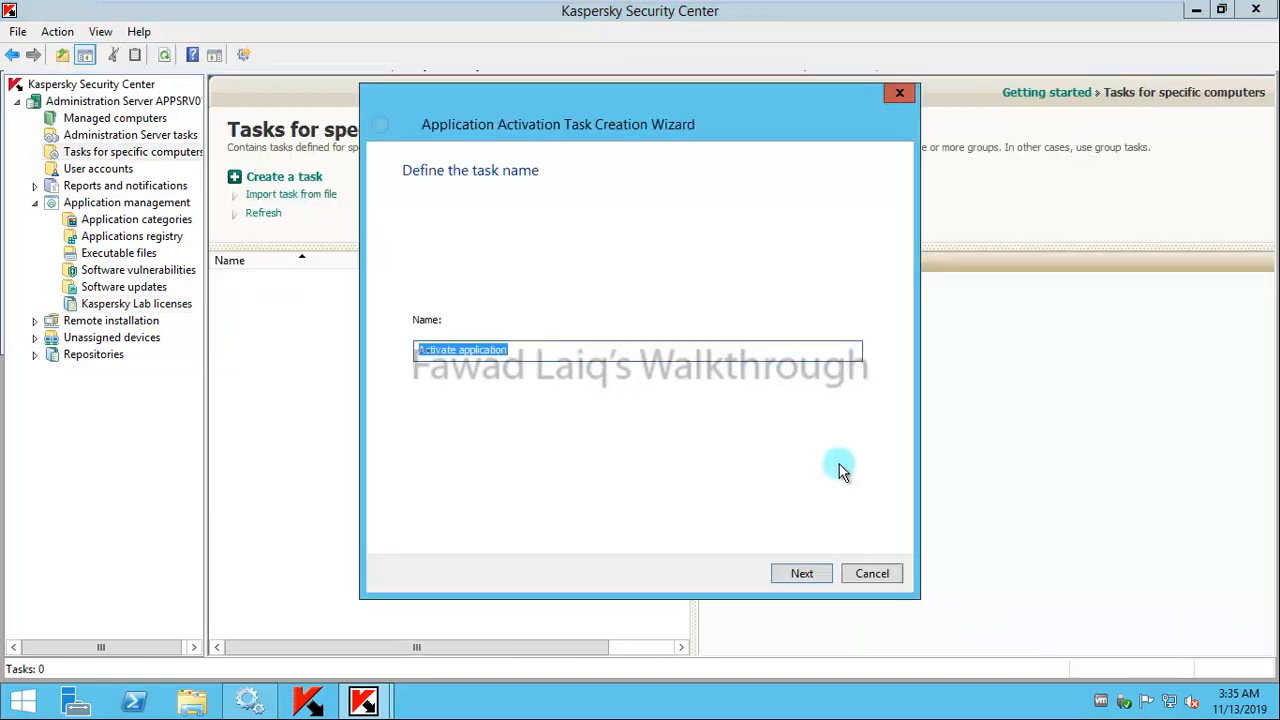
{"action": "mouse_move", "coordinate": [915, 565]}
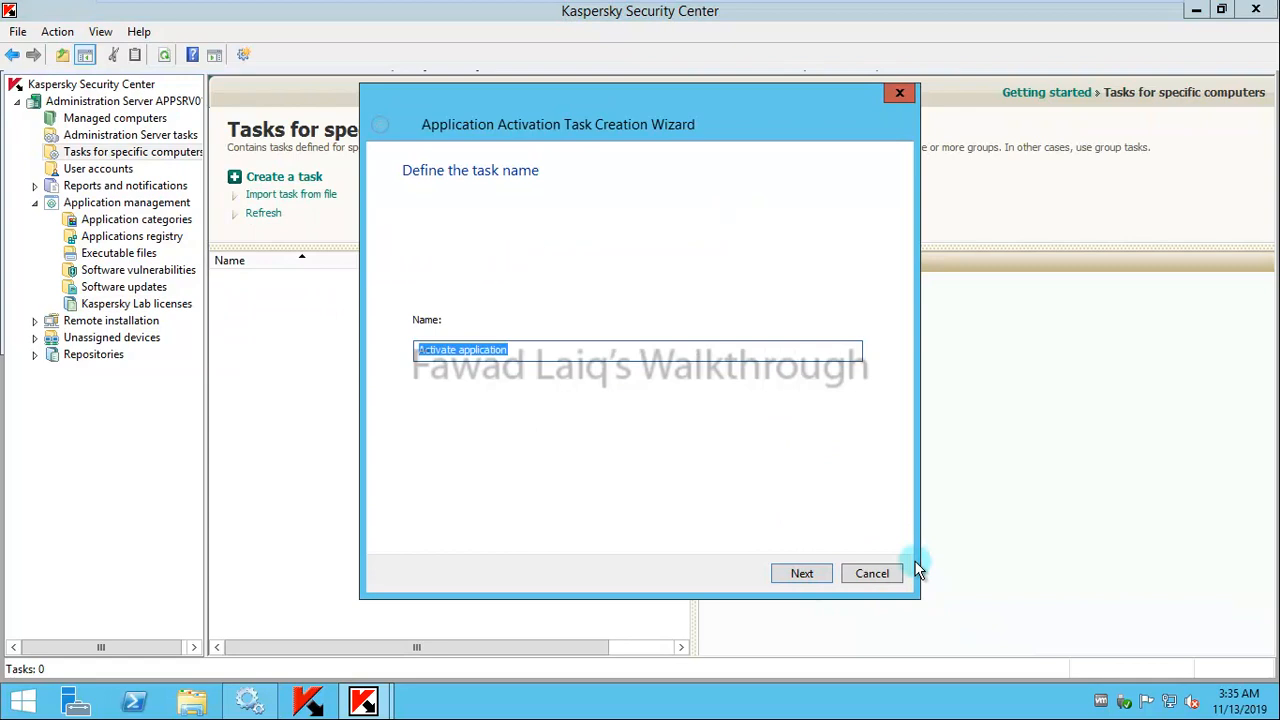
{"action": "left_click", "coordinate": [801, 573]}
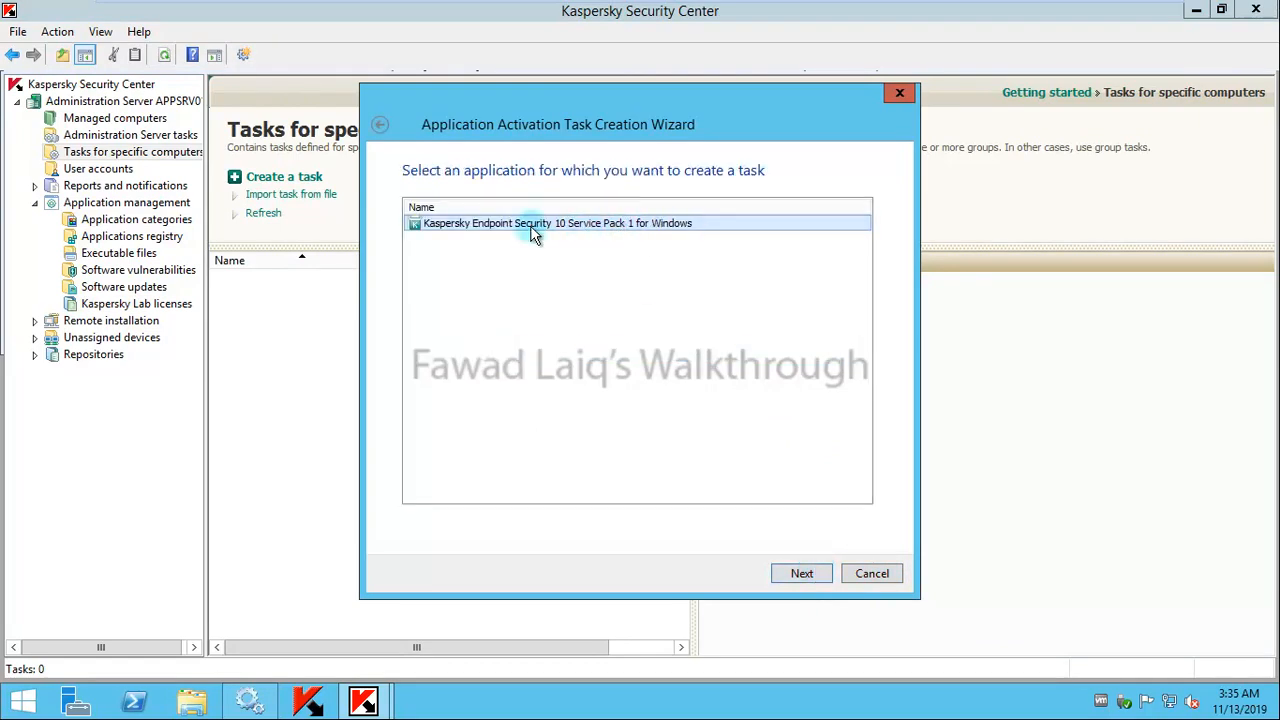
{"action": "mouse_move", "coordinate": [846, 621]}
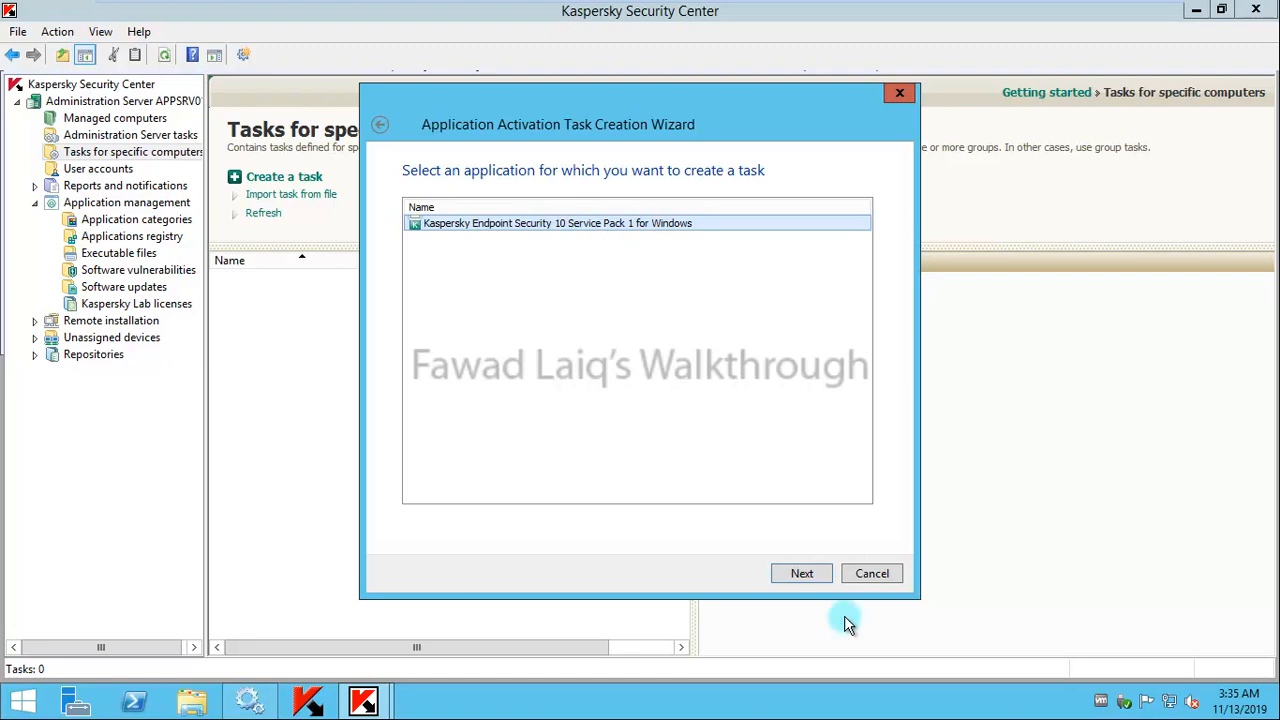
Step: Target Kaspersky Endpoint Security 10 and assign the stored commercial key to the task
{"action": "left_click", "coordinate": [801, 573]}
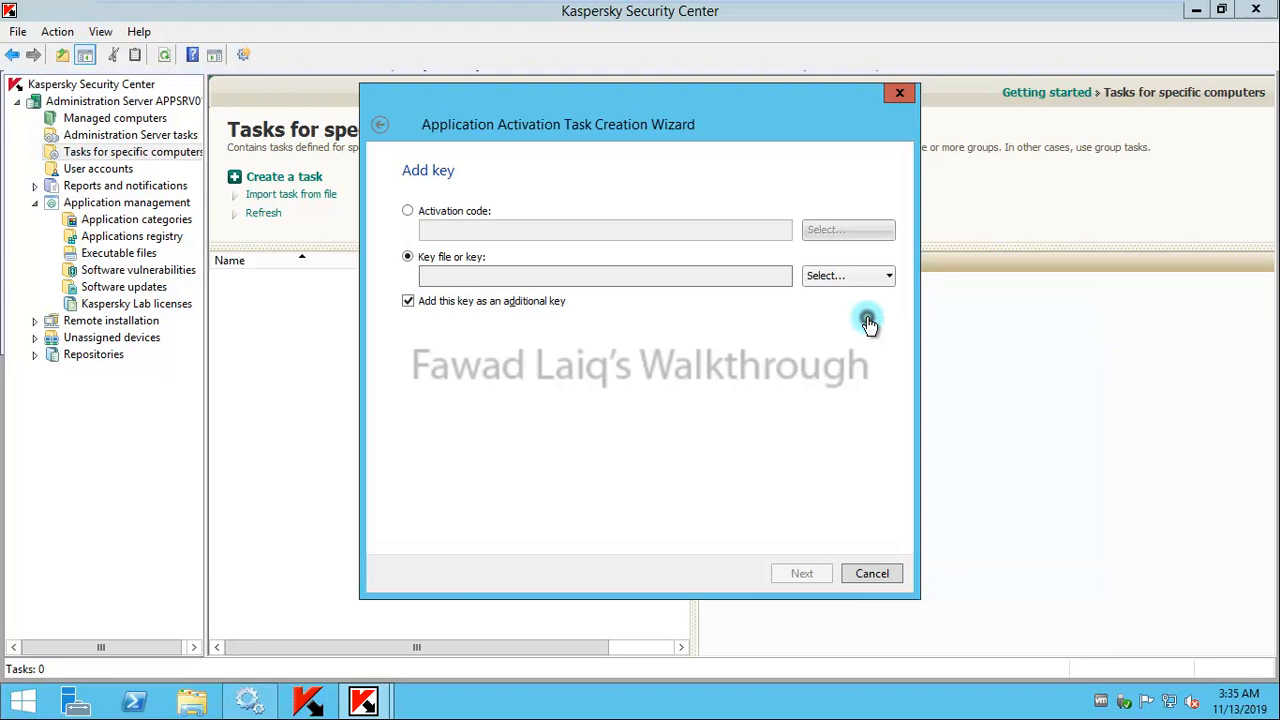
{"action": "left_click", "coordinate": [847, 275]}
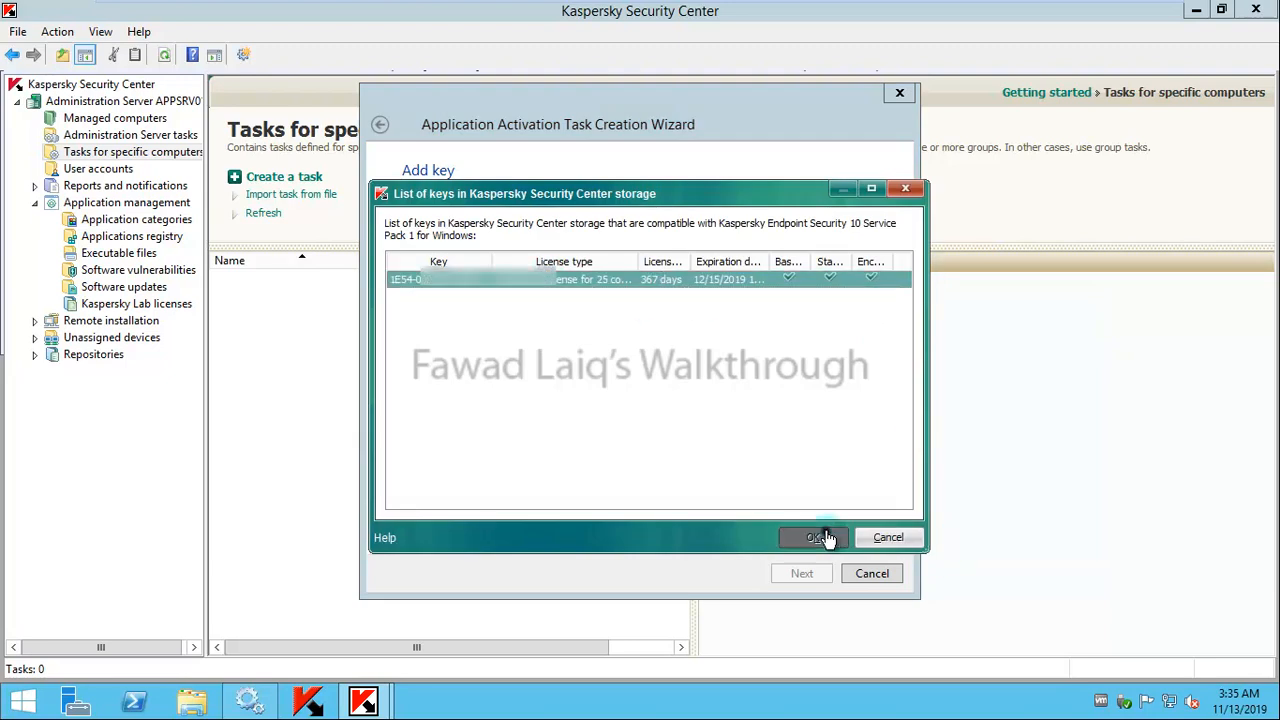
{"action": "left_click", "coordinate": [813, 537]}
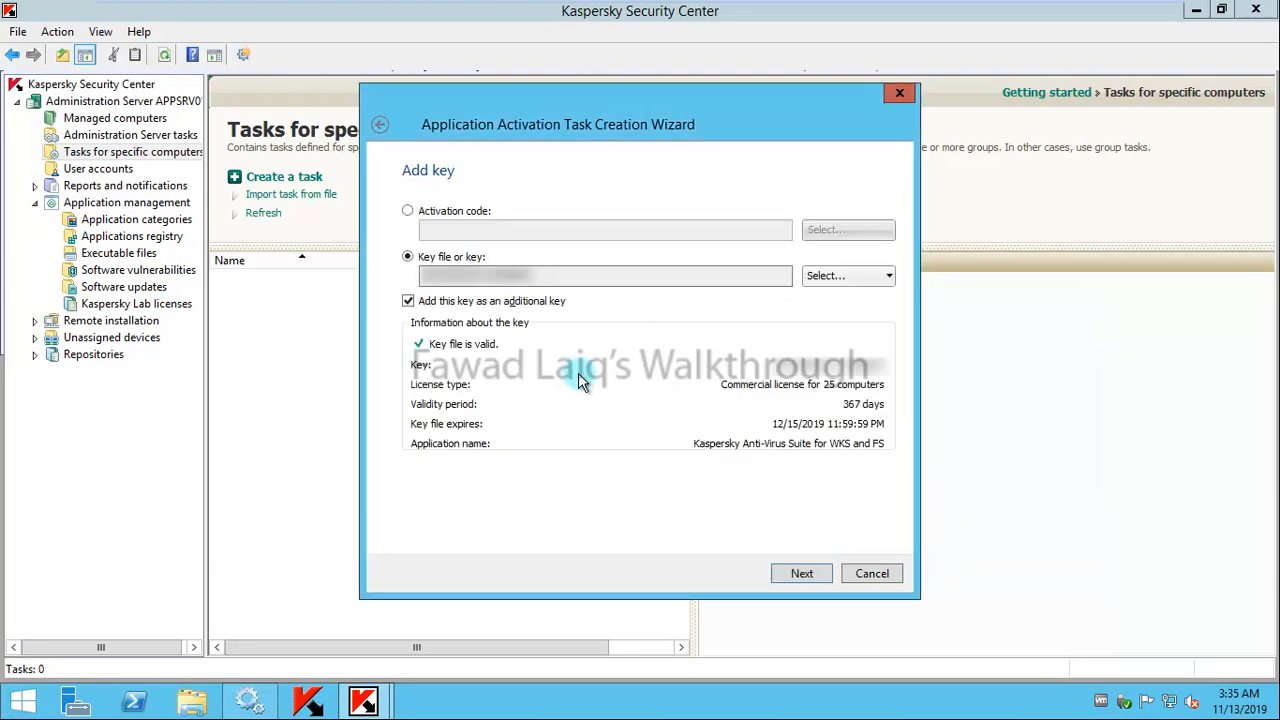
{"action": "left_click", "coordinate": [801, 573]}
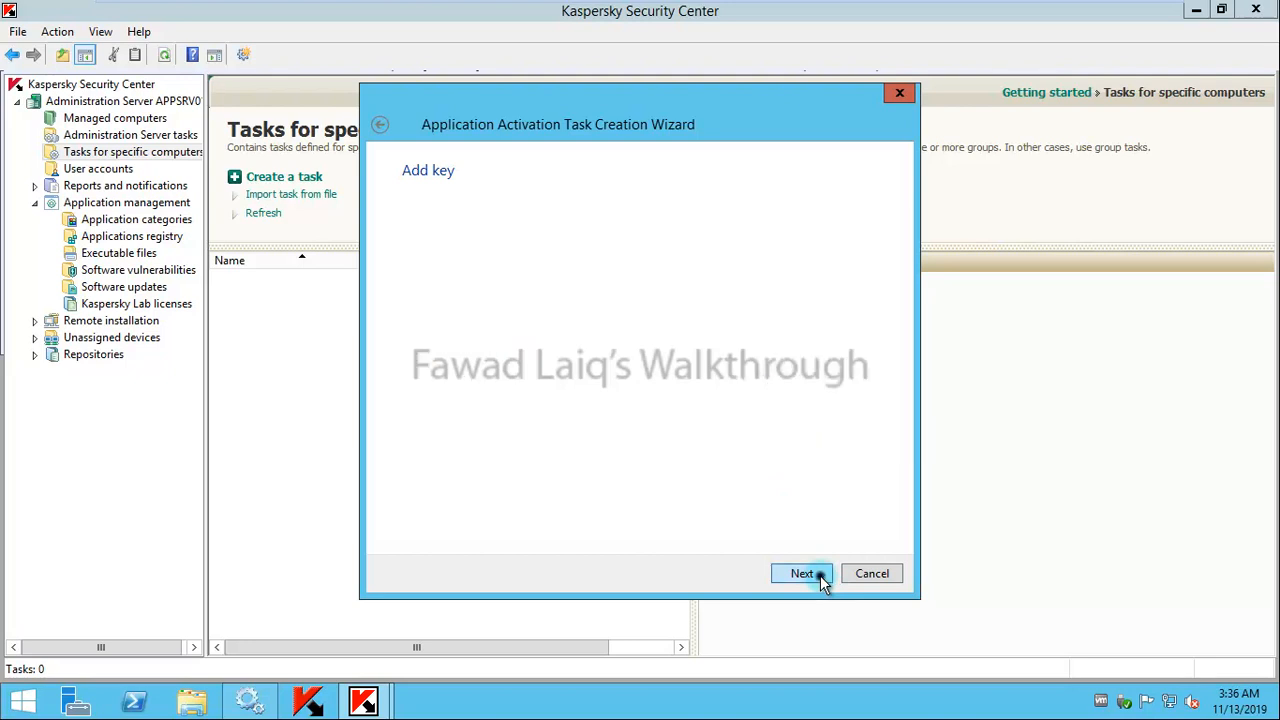
Step: Select APPSRV01 from the Administration Server's discovered computers as the task target
{"action": "left_click", "coordinate": [802, 573]}
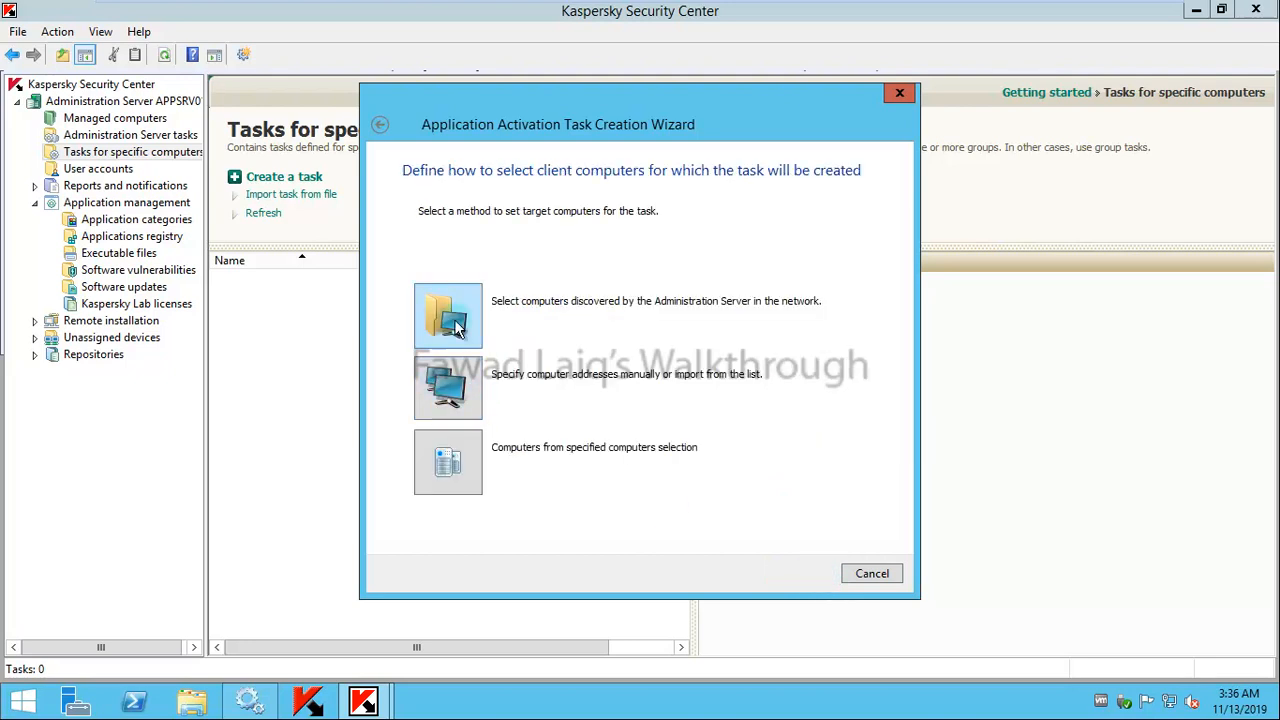
{"action": "left_click", "coordinate": [448, 316]}
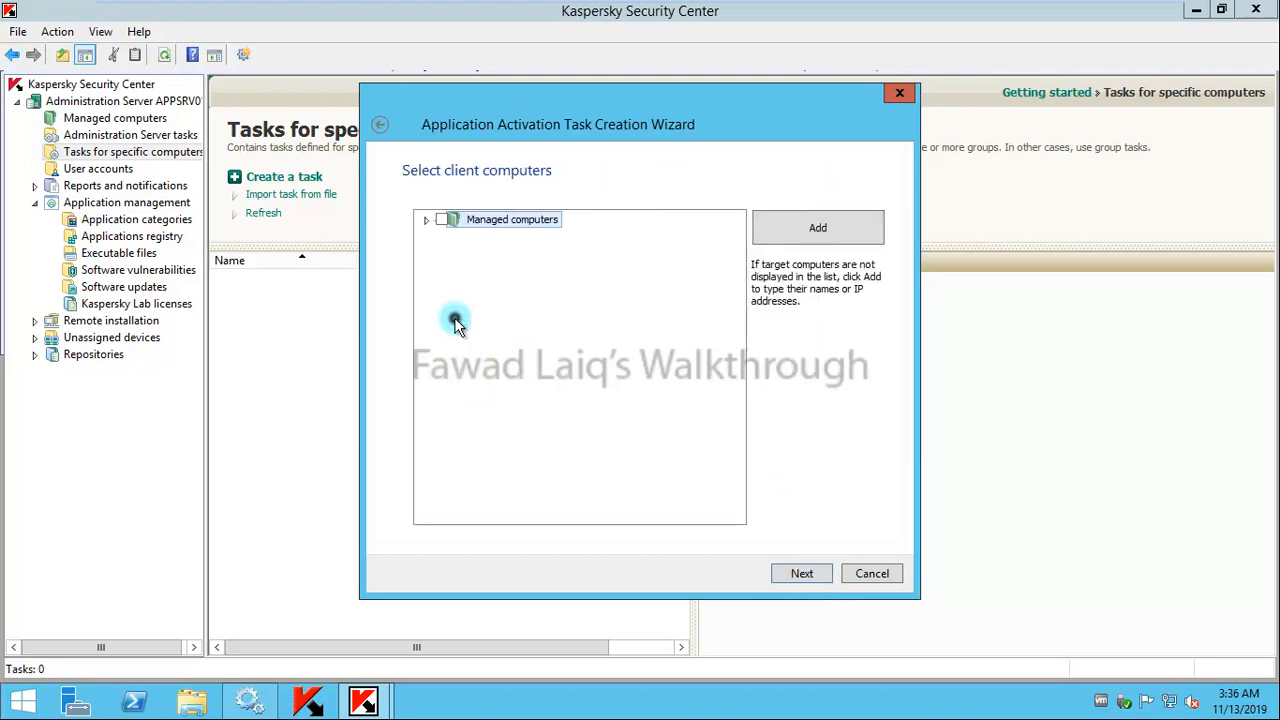
{"action": "left_click", "coordinate": [443, 219]}
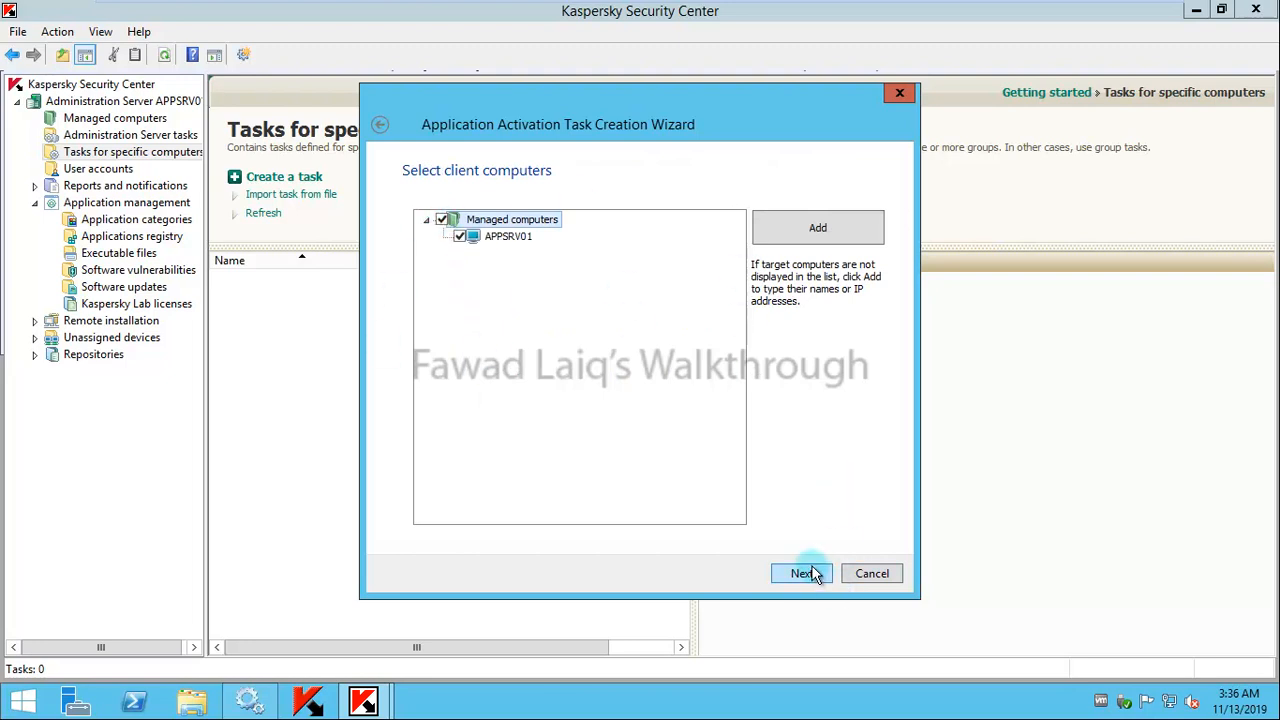
{"action": "left_click", "coordinate": [801, 573]}
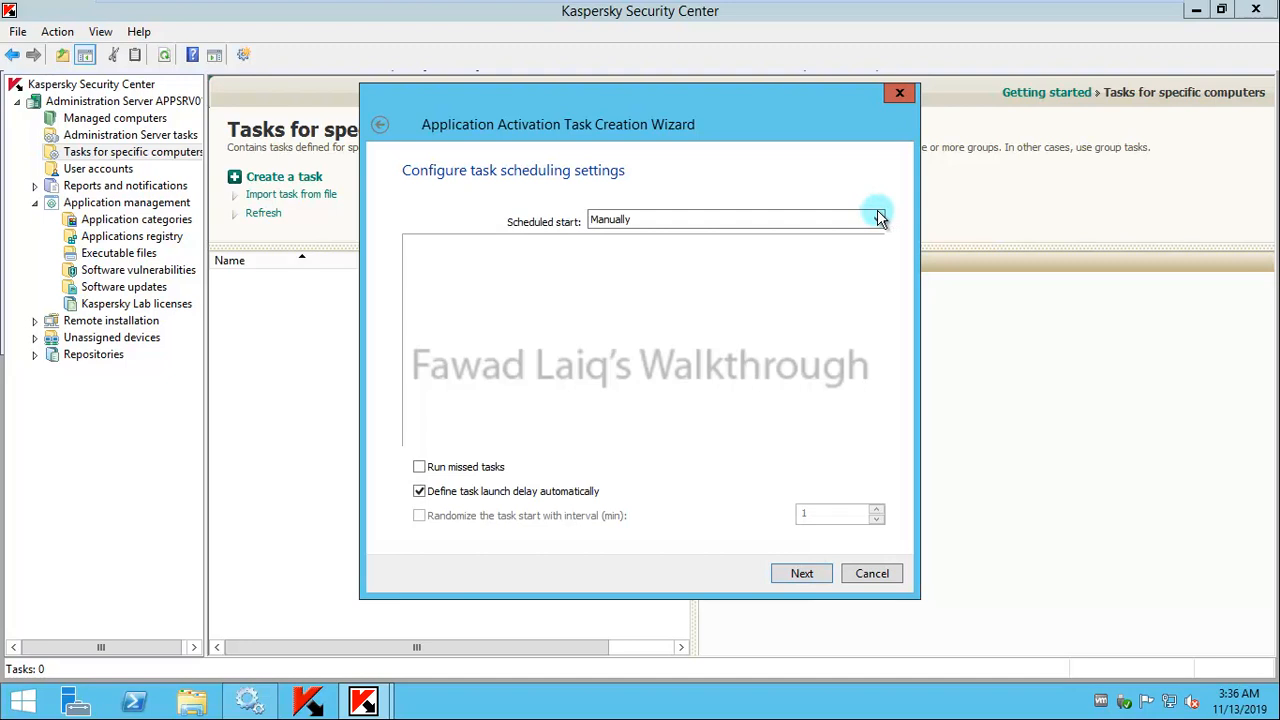
Step: Set the task to start Once on 11/13/2019 with Run missed tasks enabled
{"action": "left_click", "coordinate": [876, 219]}
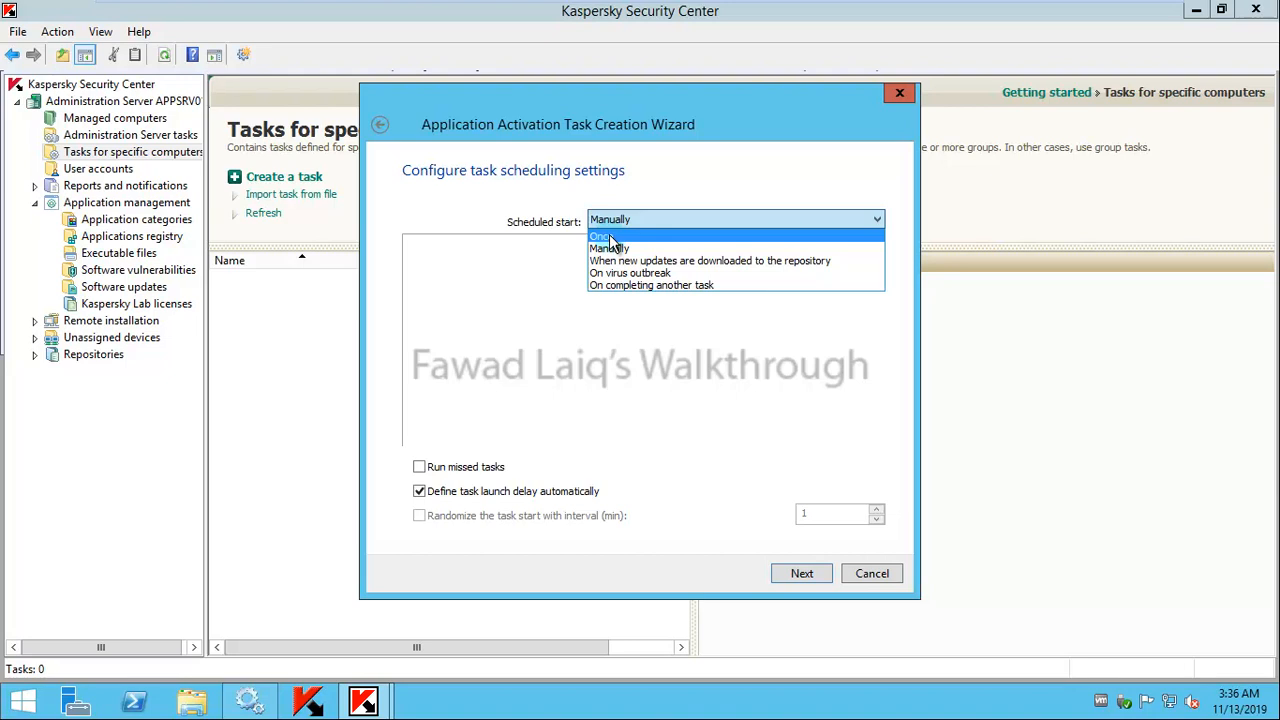
{"action": "left_click", "coordinate": [600, 235]}
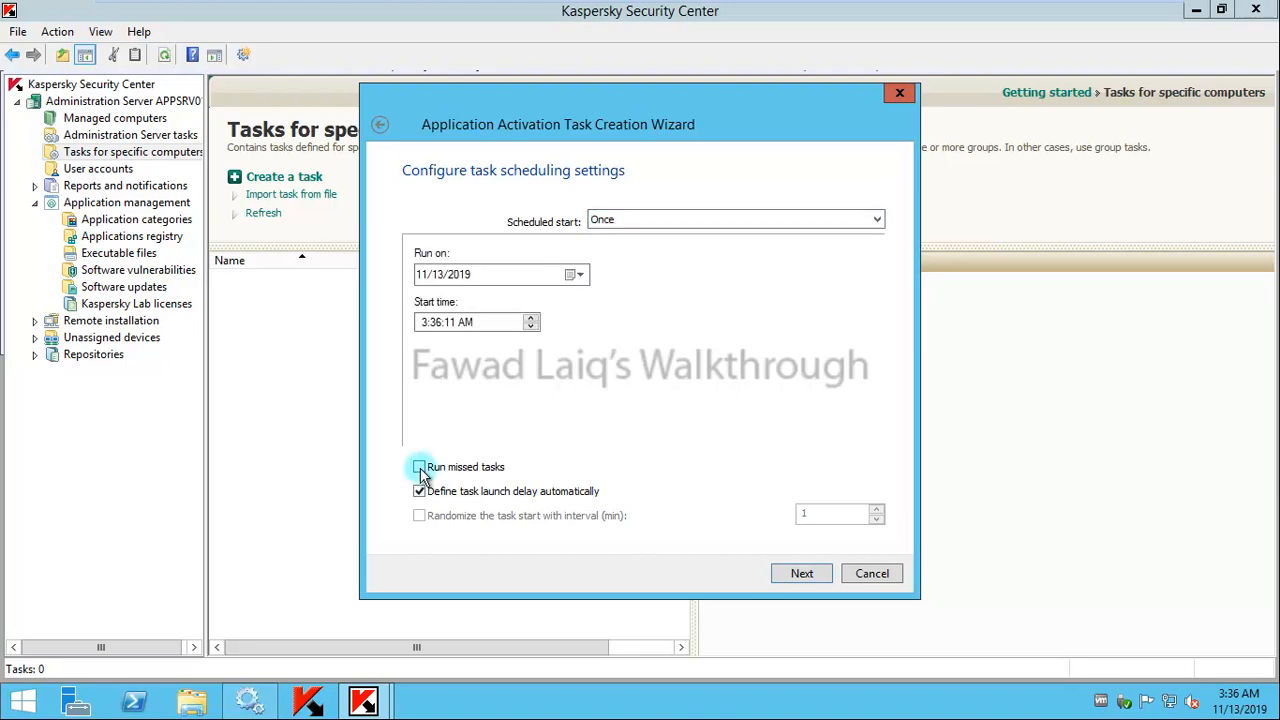
{"action": "left_click", "coordinate": [419, 466]}
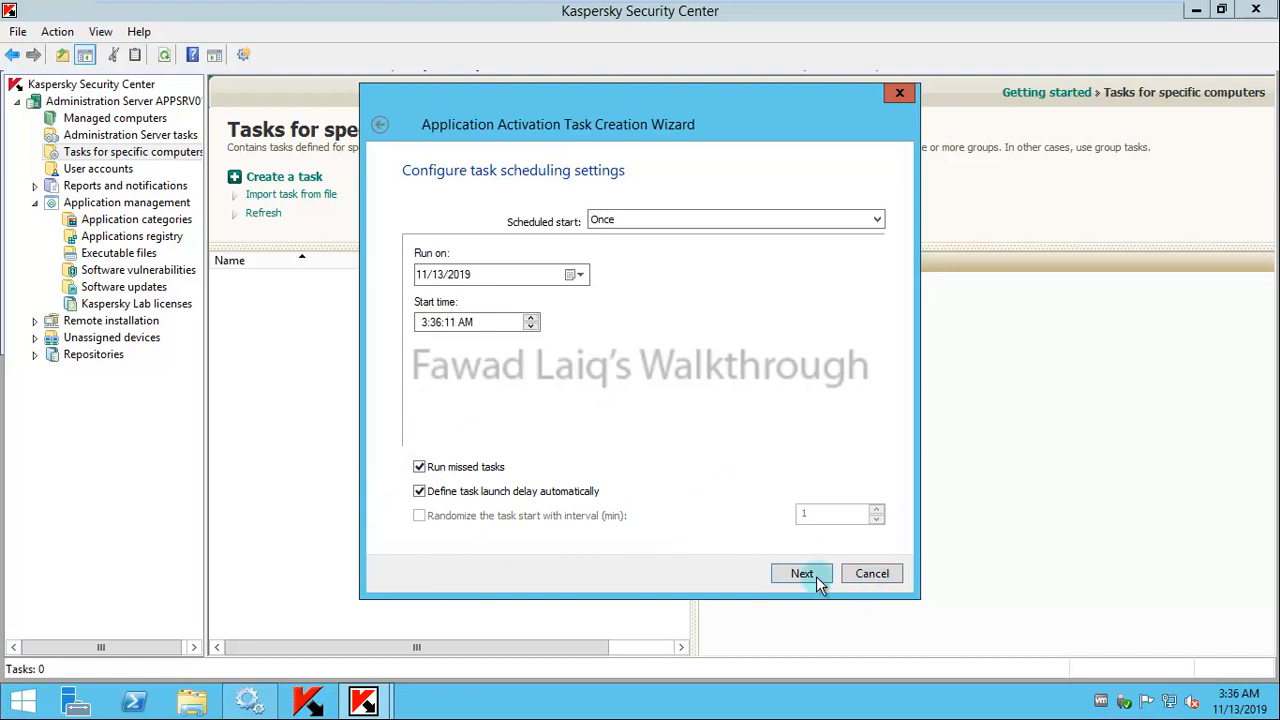
{"action": "mouse_move", "coordinate": [770, 435]}
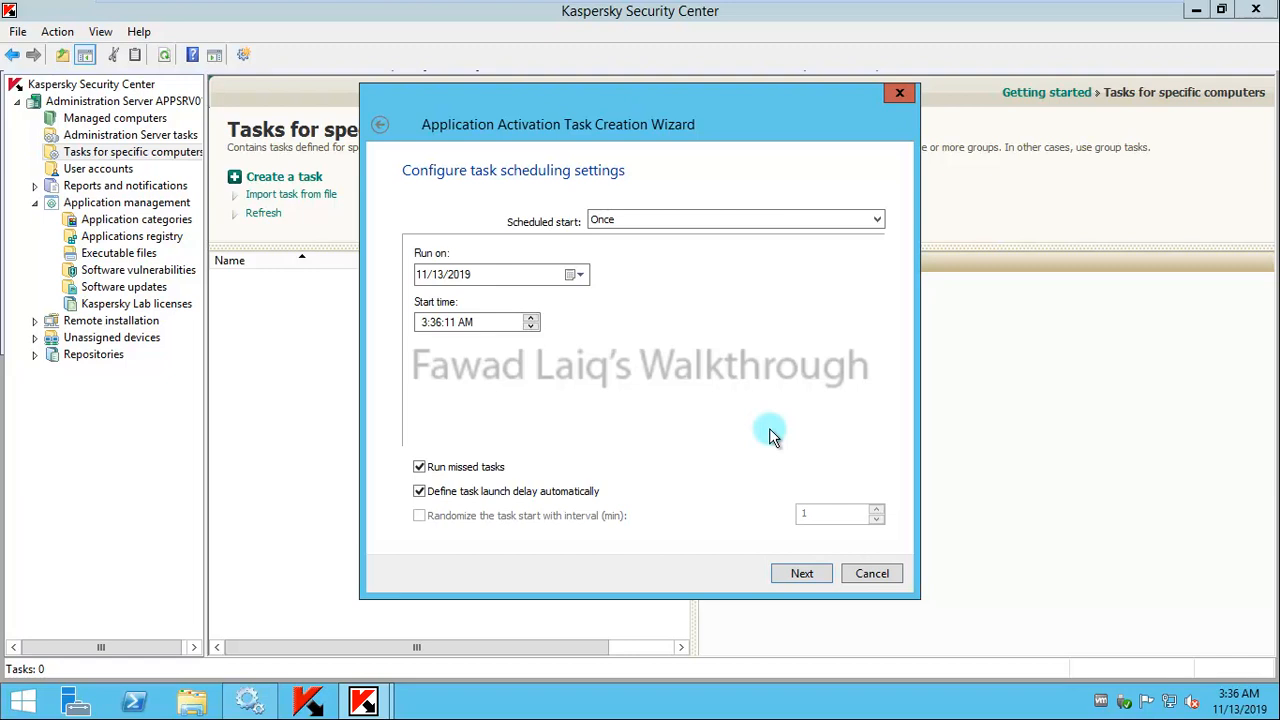
Step: Reach the final wizard step, leaving 'Run task after Wizard finishes' unchecked
{"action": "left_click", "coordinate": [801, 573]}
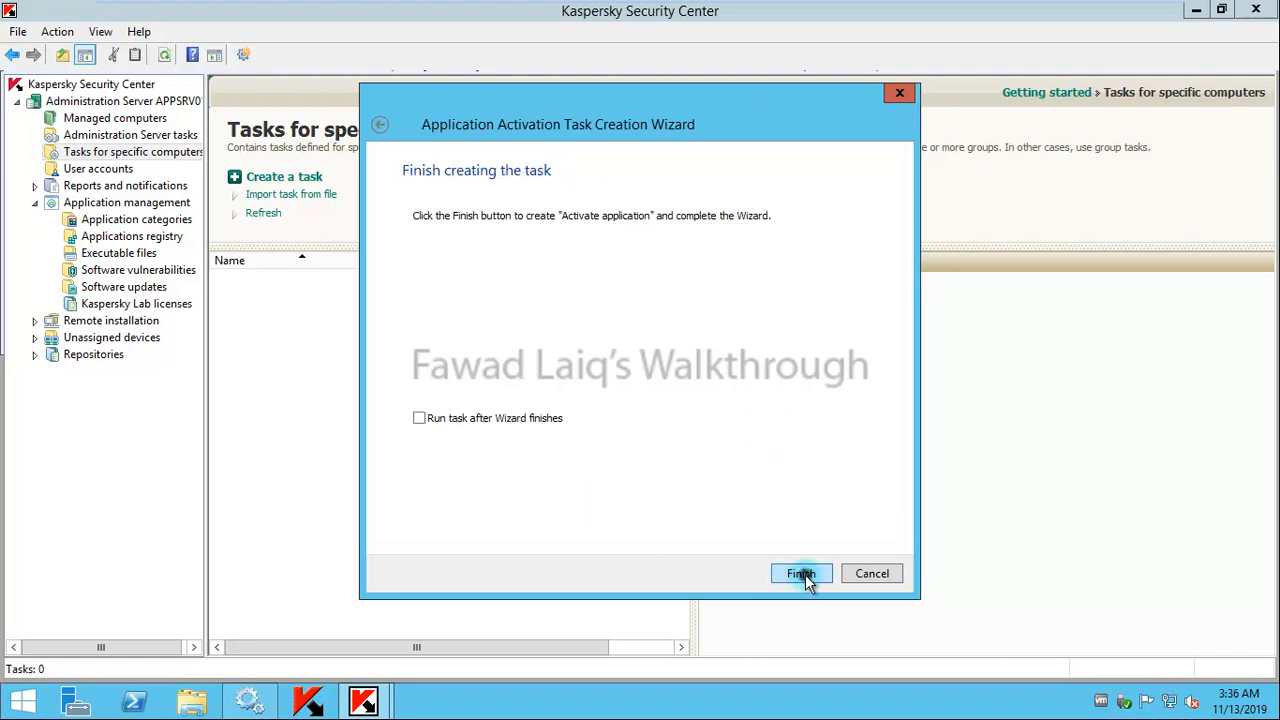
{"action": "mouse_move", "coordinate": [810, 643]}
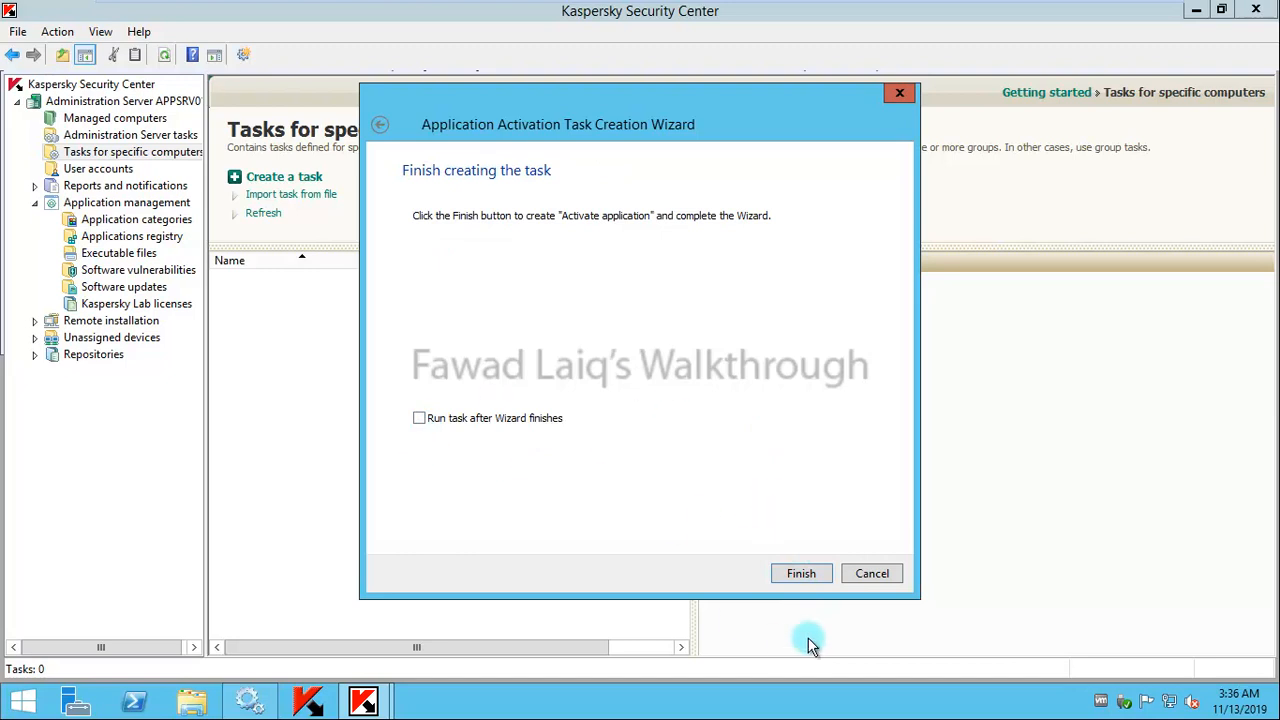
{"action": "mouse_move", "coordinate": [650, 370]}
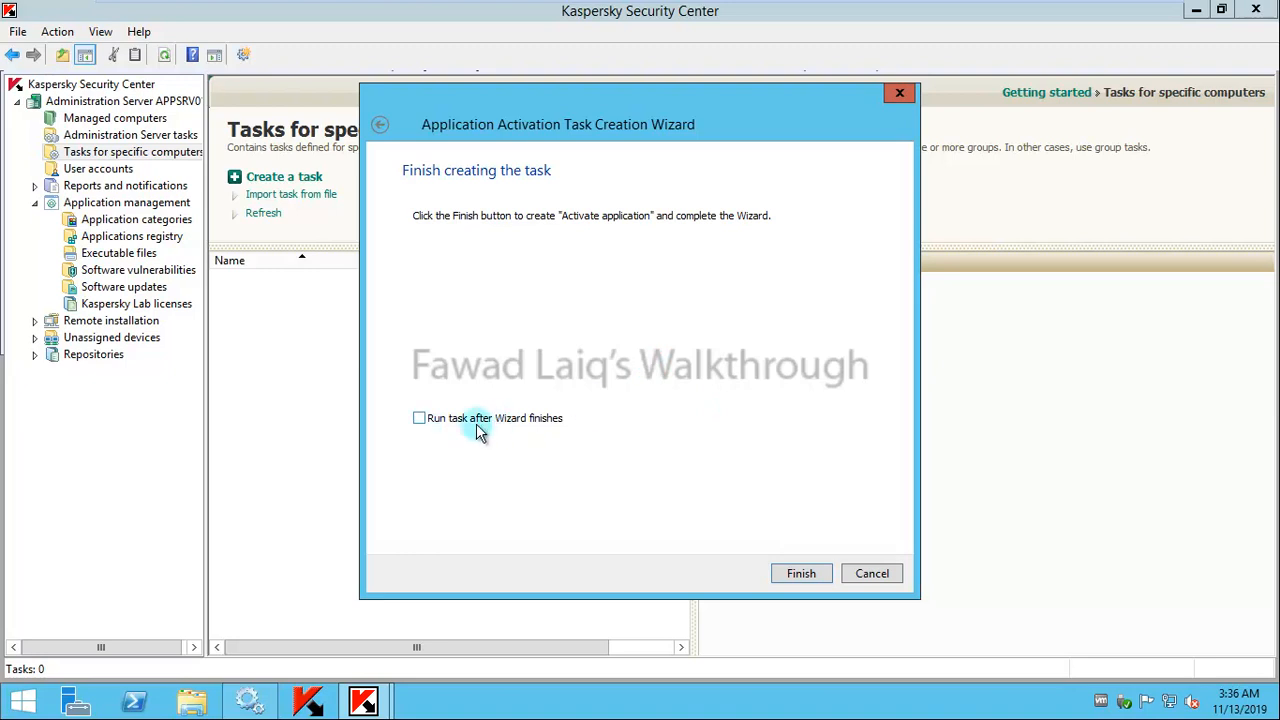
{"action": "left_click", "coordinate": [419, 417]}
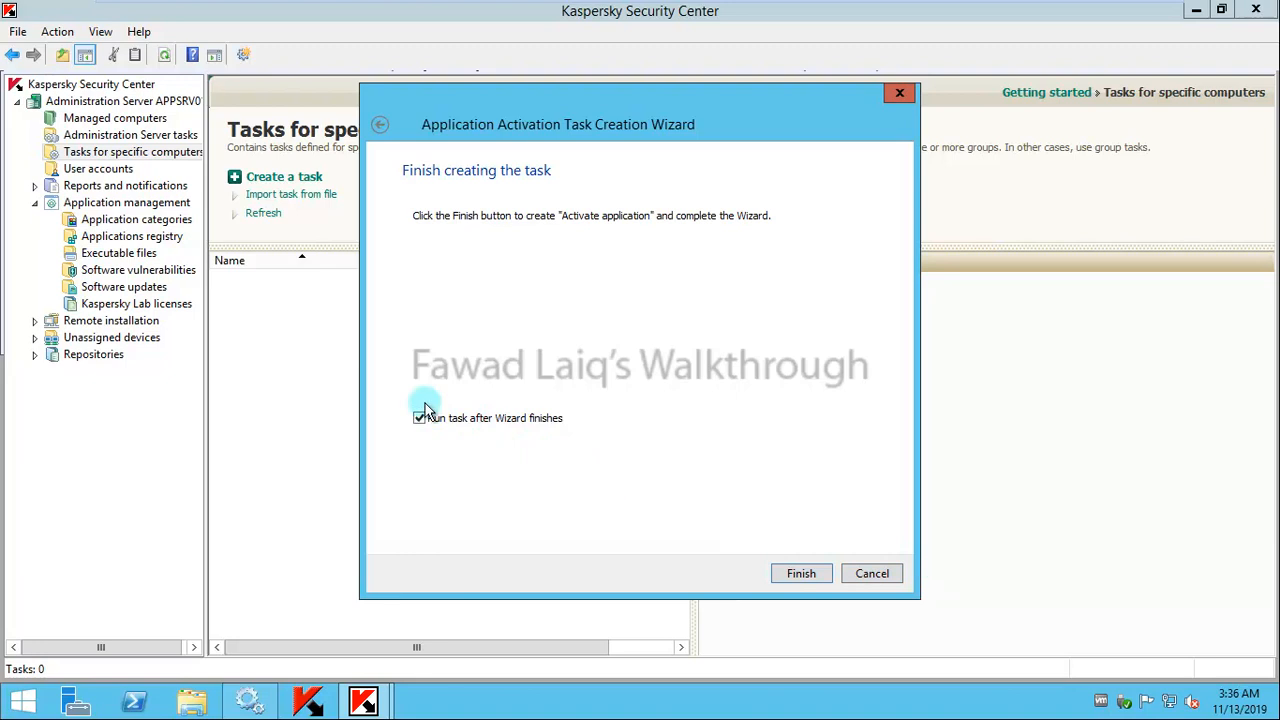
{"action": "left_click", "coordinate": [420, 417]}
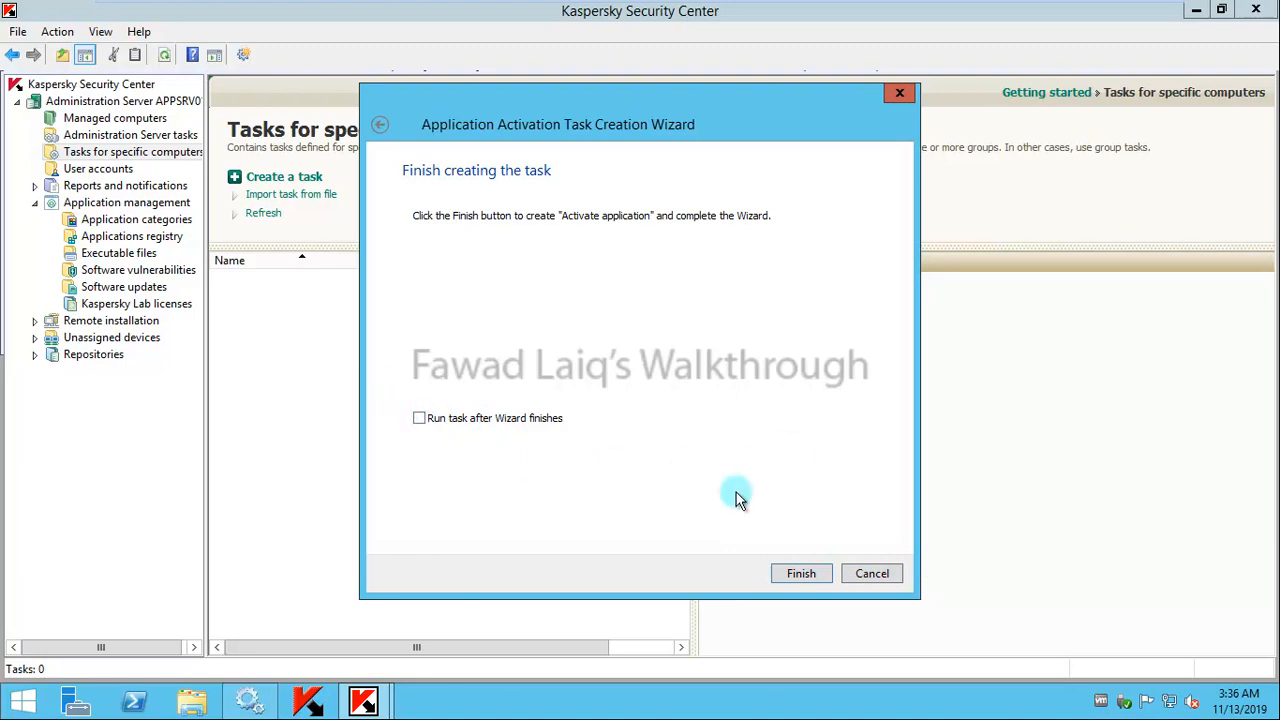
{"action": "mouse_move", "coordinate": [801, 573]}
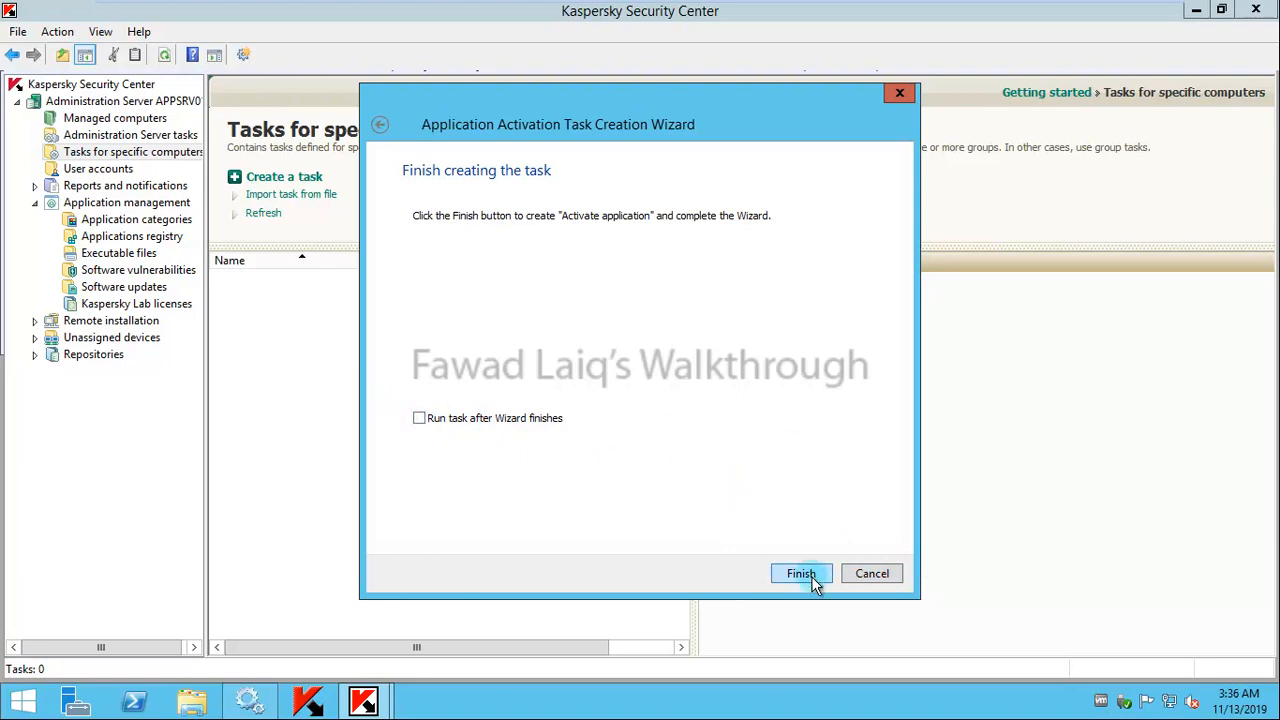
Step: Finish the wizard and view the Activate application task, applied to one computer
{"action": "left_click", "coordinate": [800, 573]}
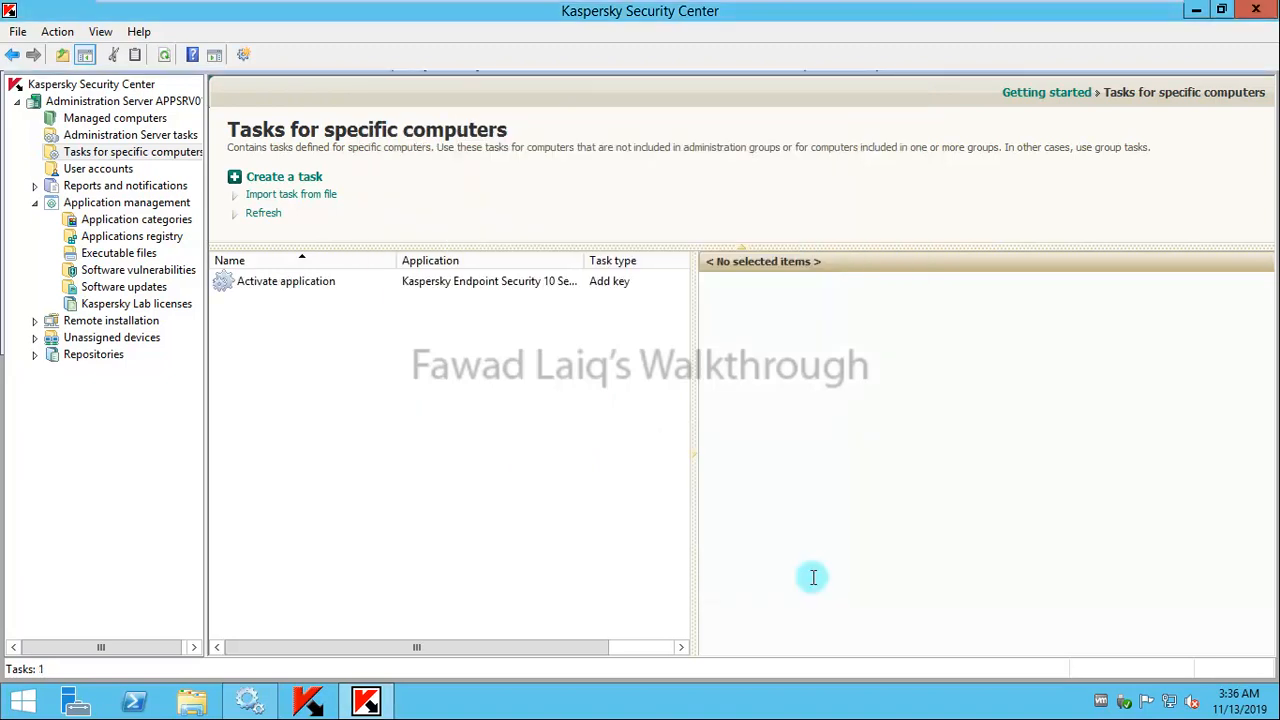
{"action": "mouse_move", "coordinate": [287, 425]}
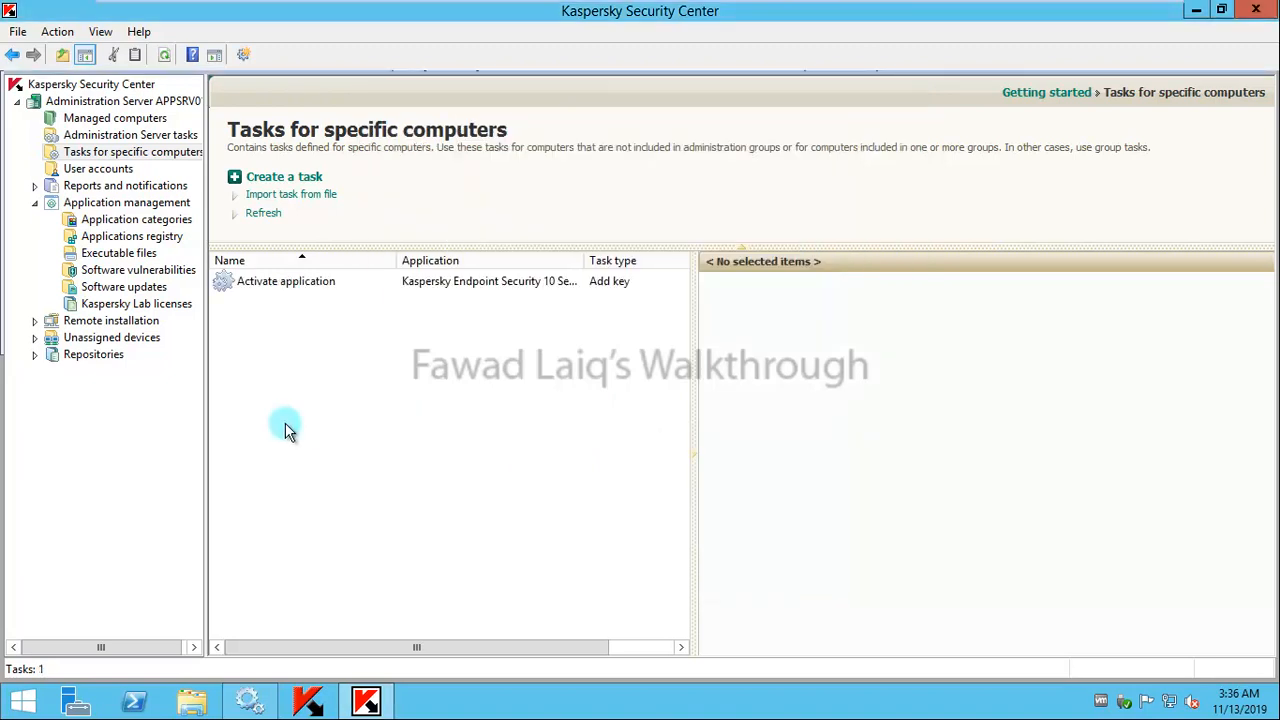
{"action": "mouse_move", "coordinate": [170, 152]}
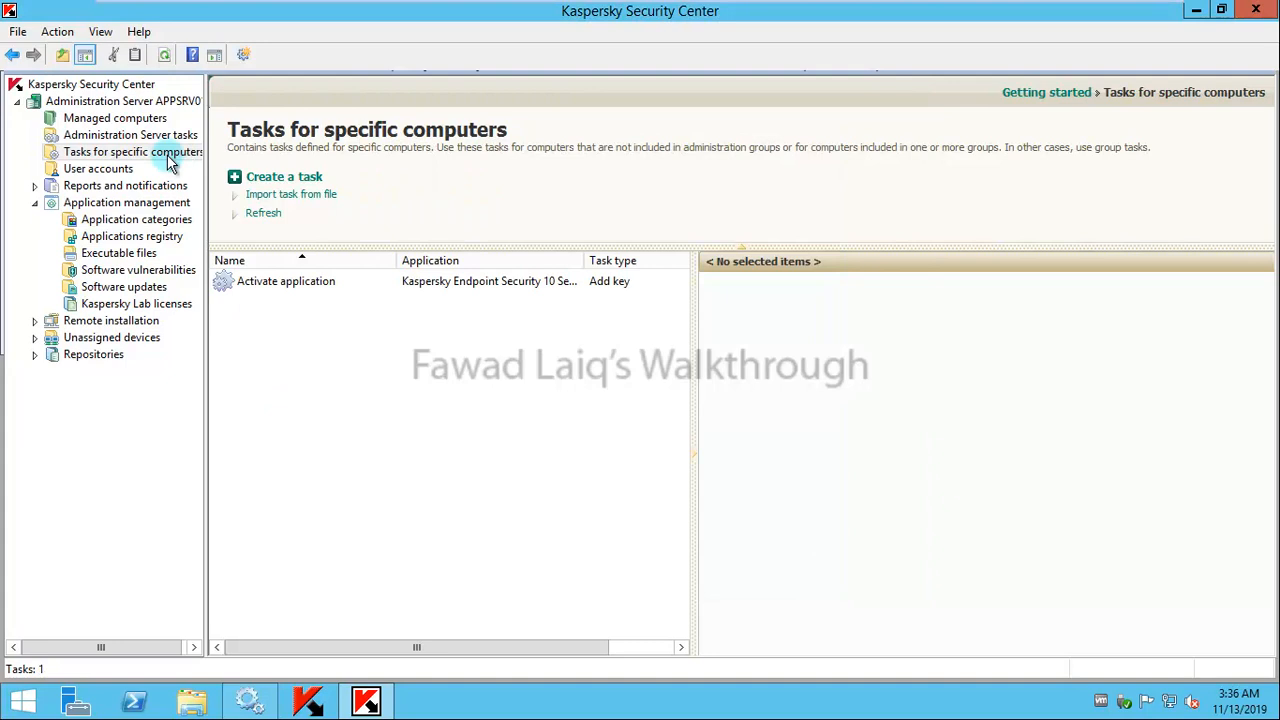
{"action": "left_click", "coordinate": [286, 281]}
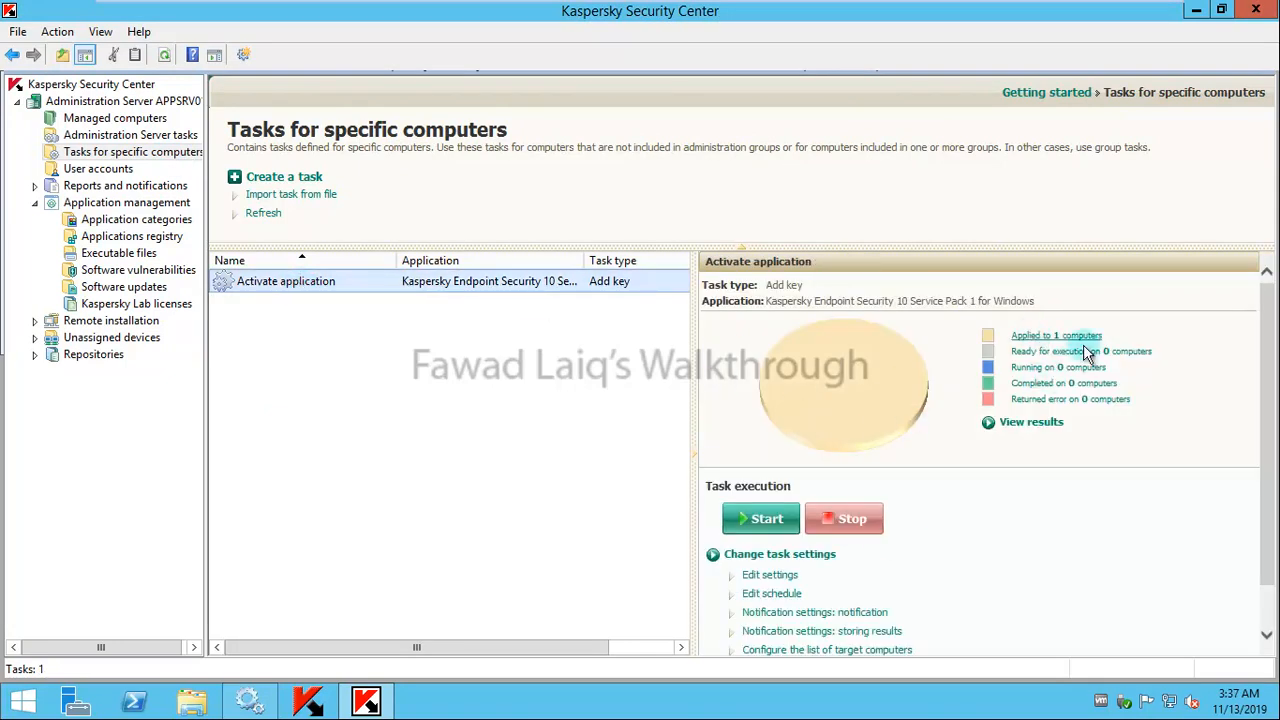
{"action": "mouse_move", "coordinate": [1075, 340]}
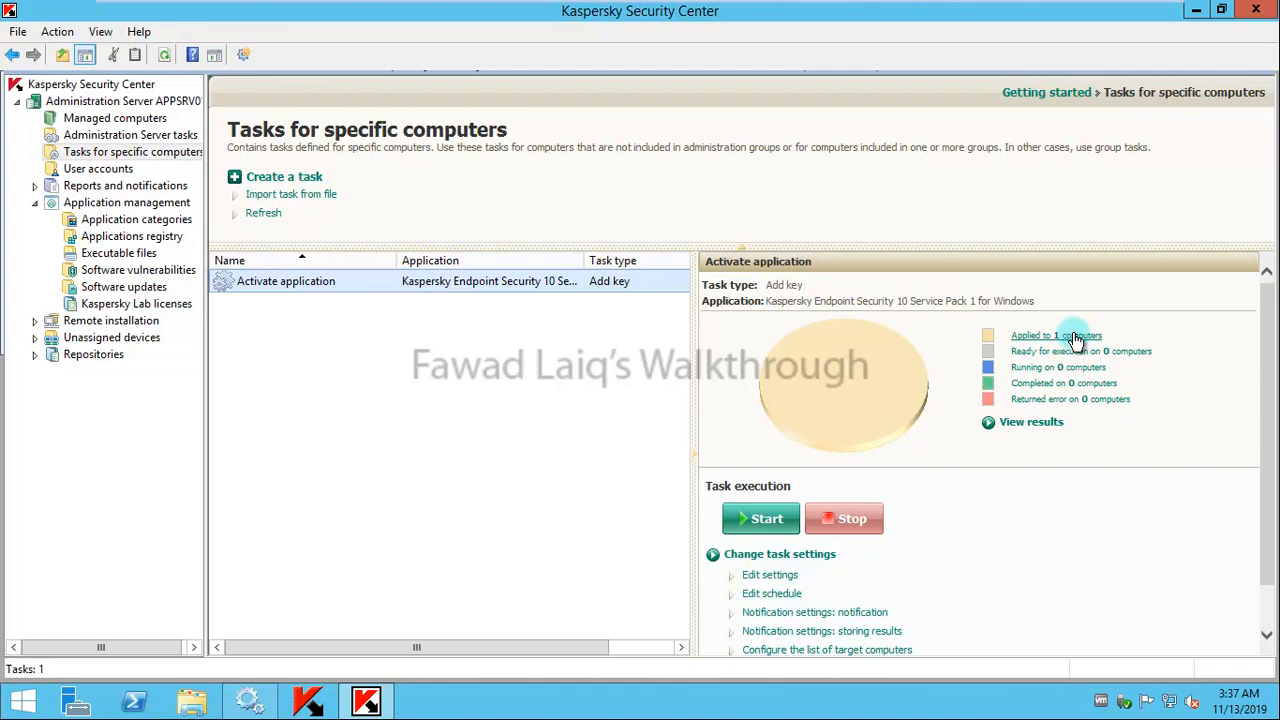
{"action": "mouse_move", "coordinate": [1078, 644]}
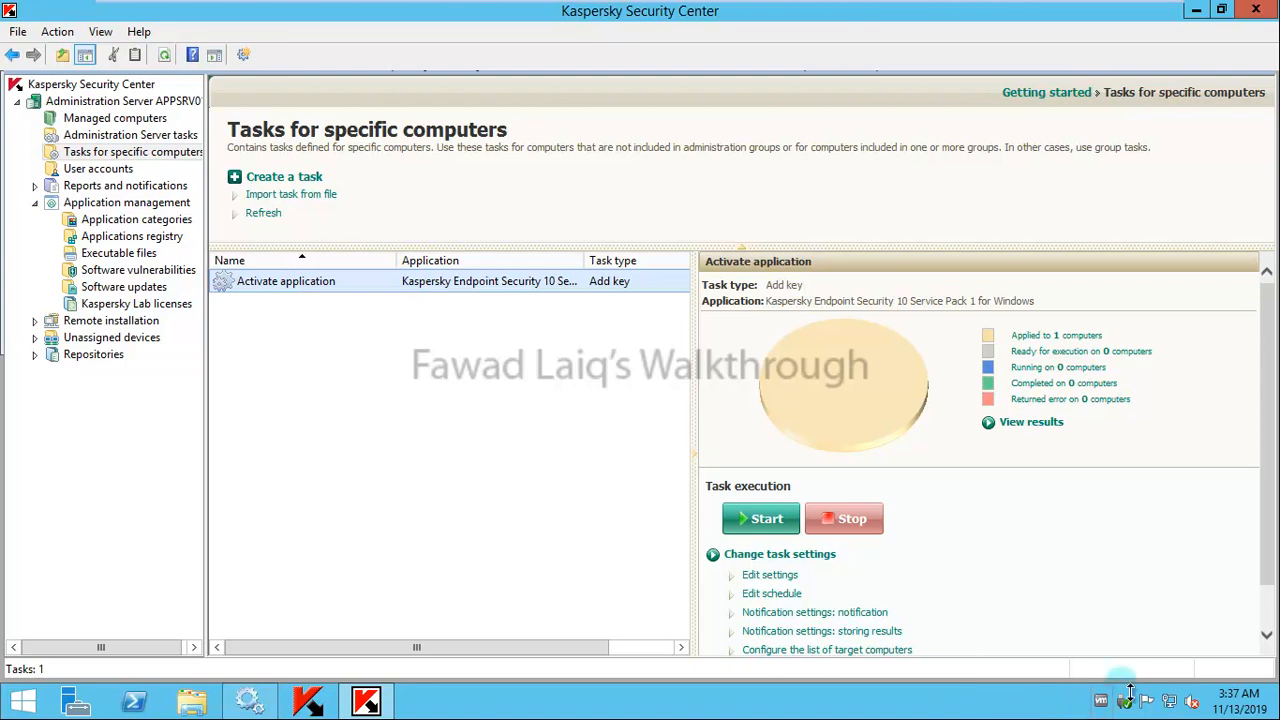
{"action": "mouse_move", "coordinate": [975, 585]}
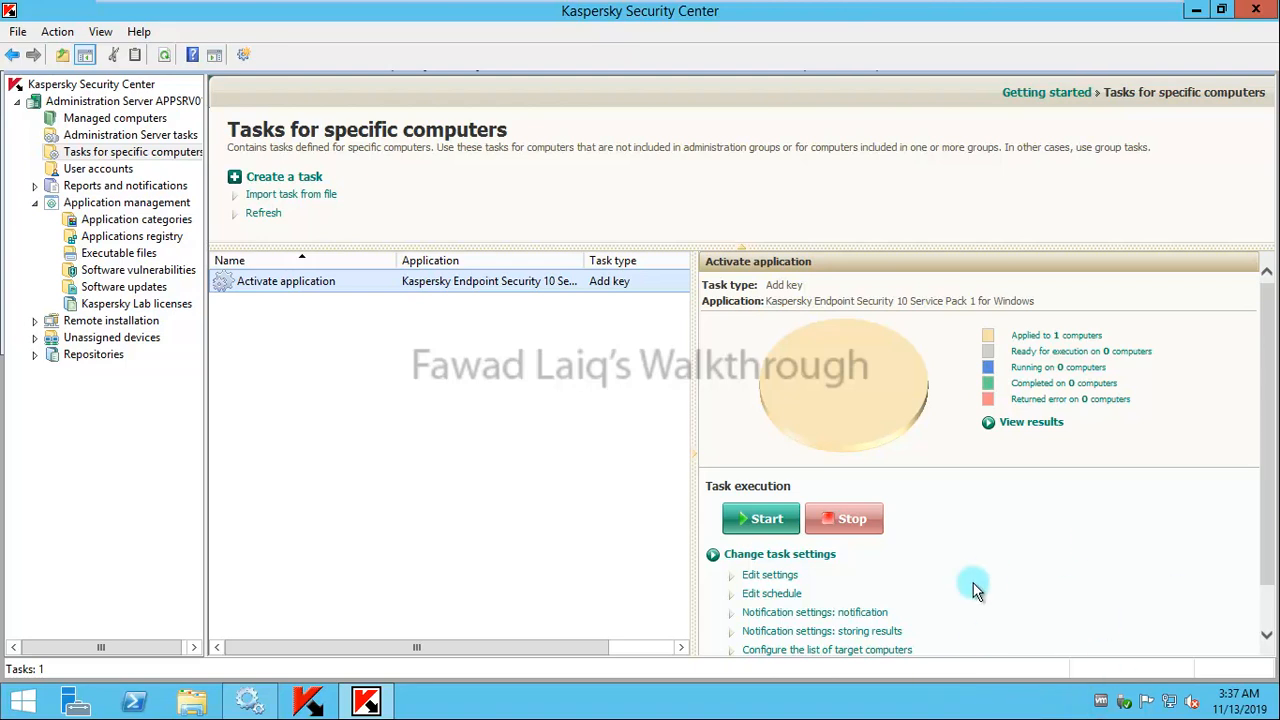
{"action": "mouse_move", "coordinate": [775, 628]}
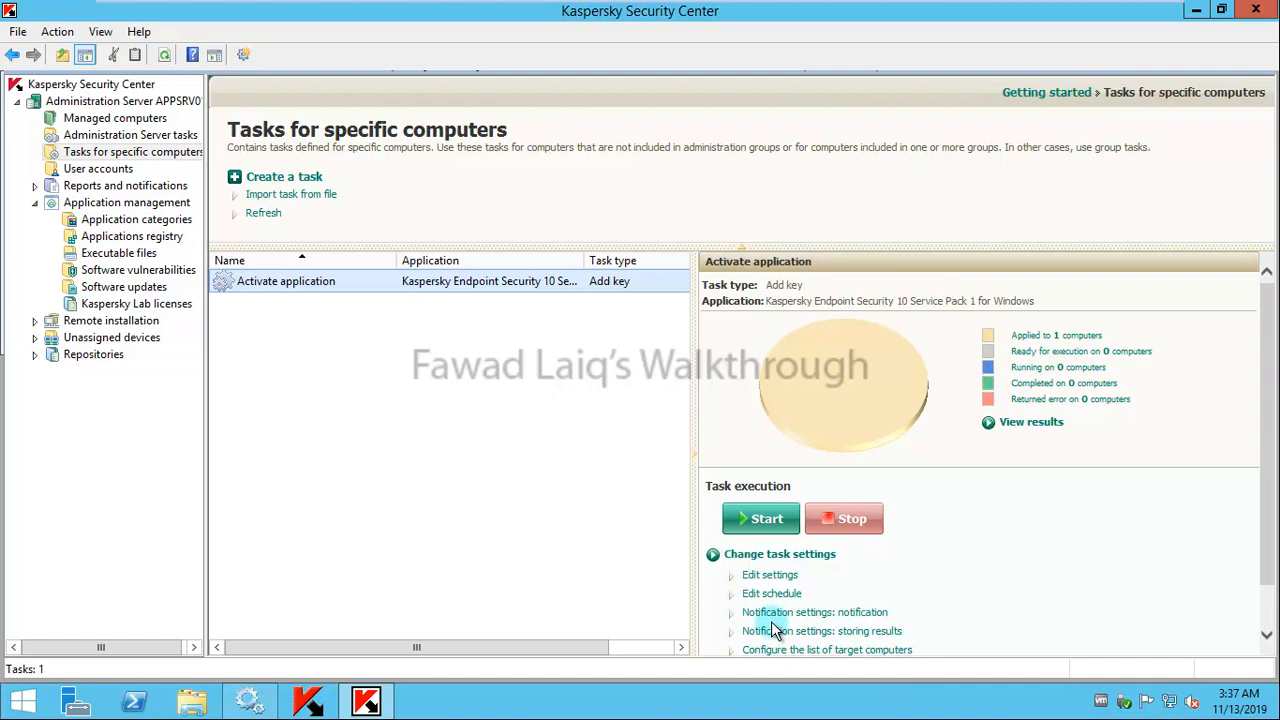
{"action": "mouse_move", "coordinate": [490, 447]}
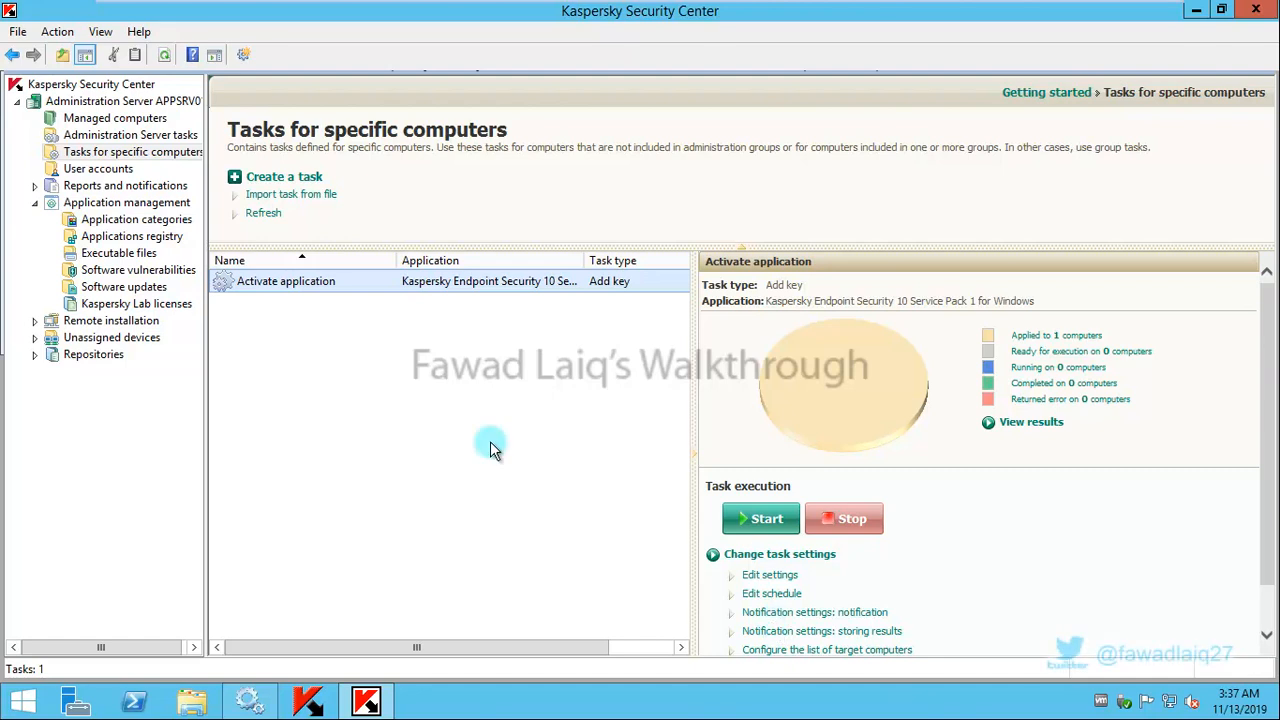